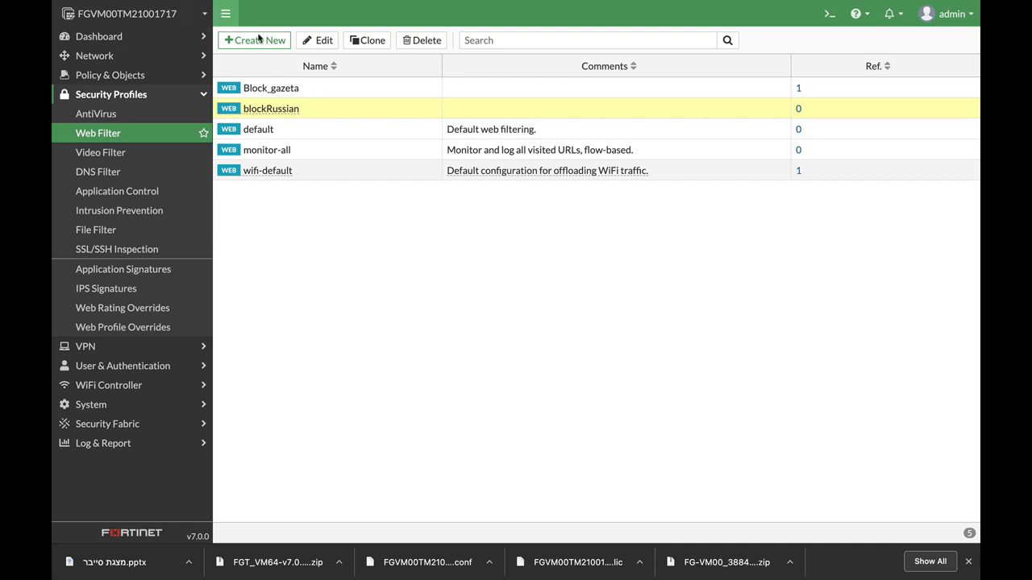
Start a new web filter profile with URL Filter enabled and a new URL entry form
left_click(254, 40)
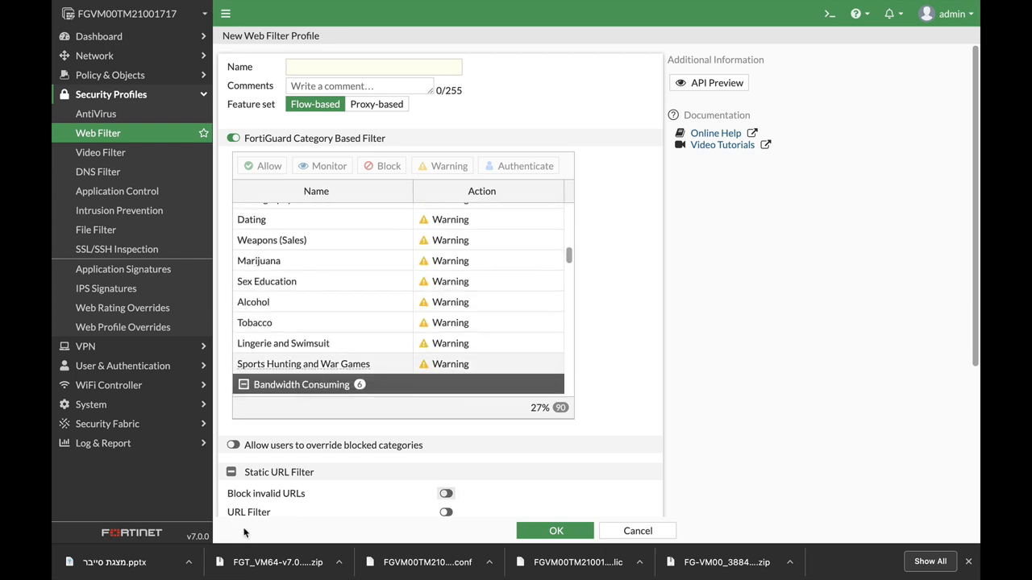
scroll("down", 3)
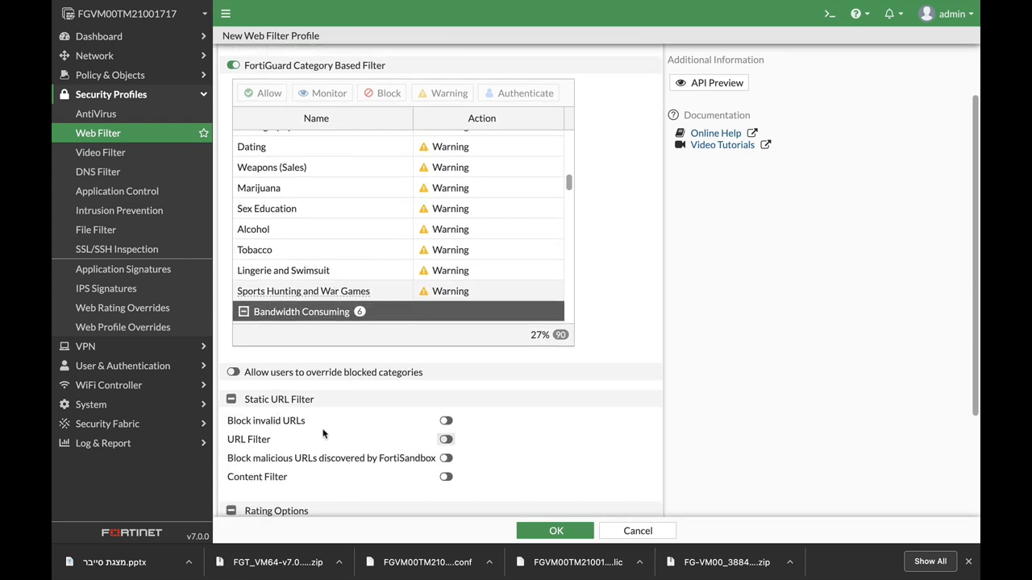
left_click(446, 439)
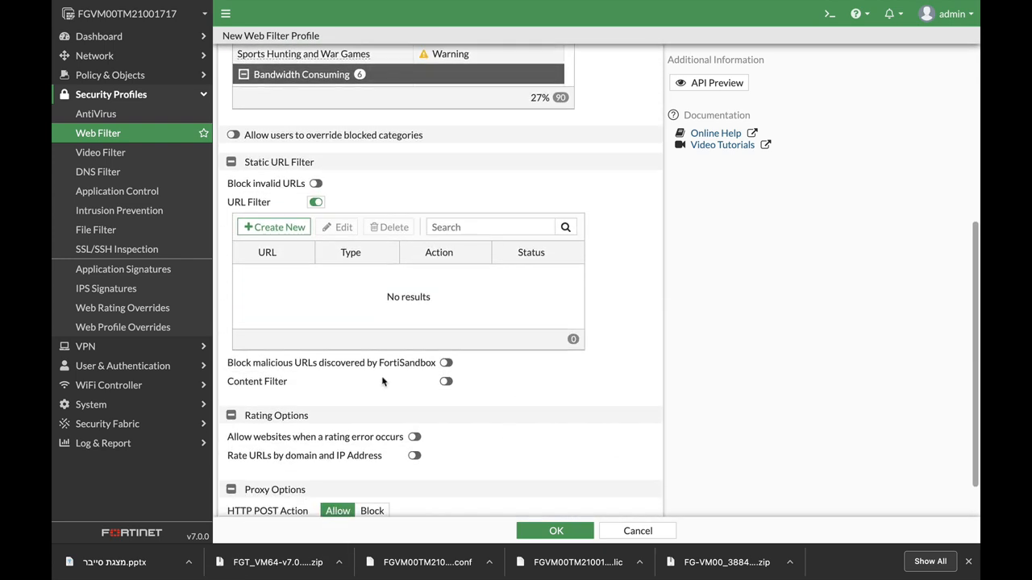
left_click(273, 226)
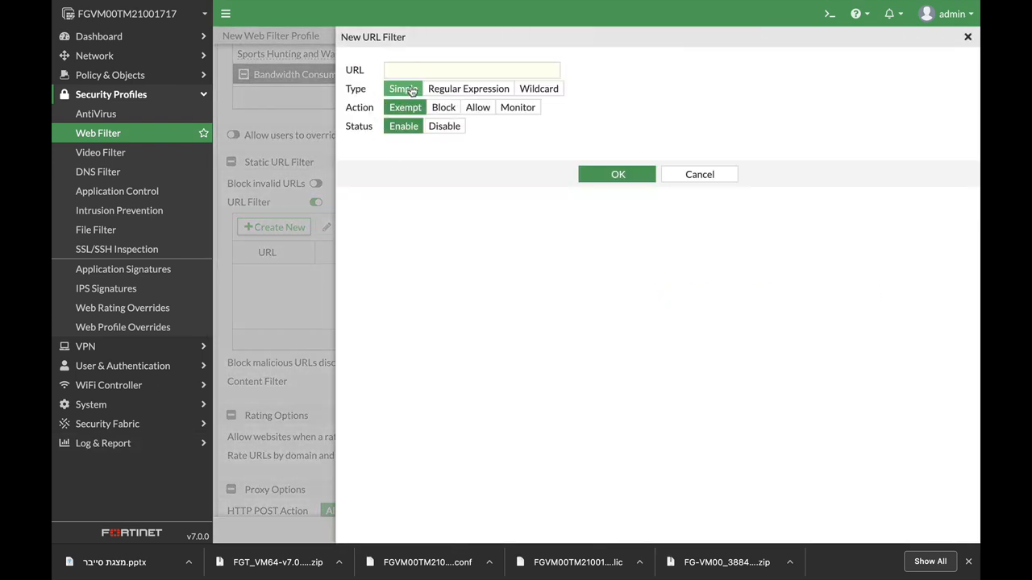
mouse_move(468, 89)
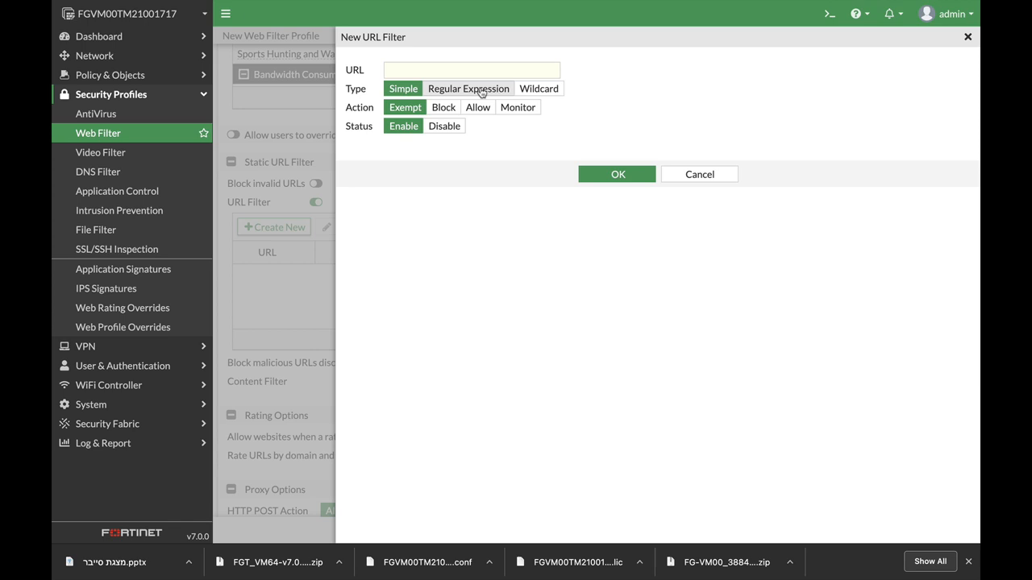
mouse_move(546, 109)
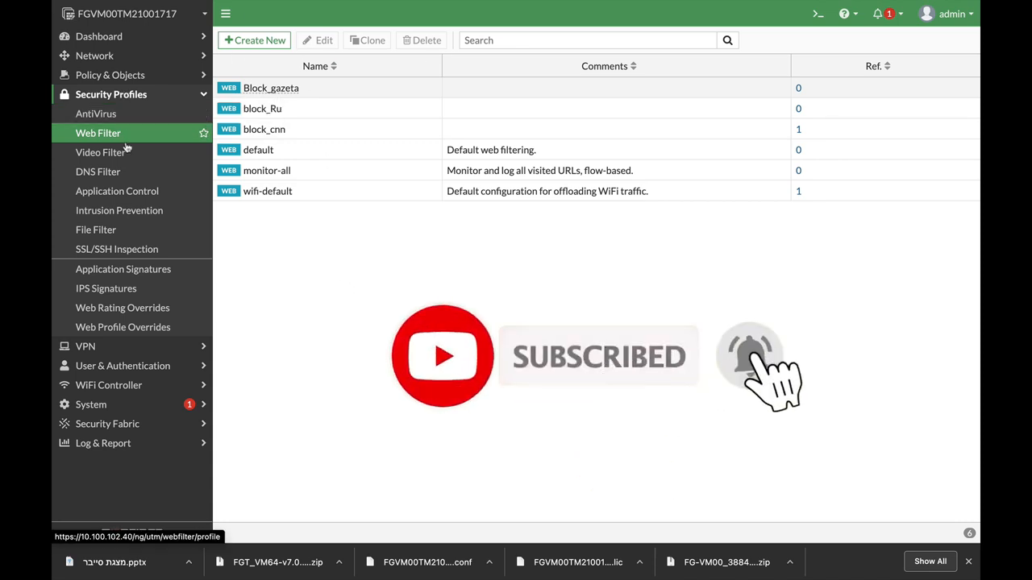
Create a web filter profile named block_gazeta and turn on URL Filter
left_click(253, 39)
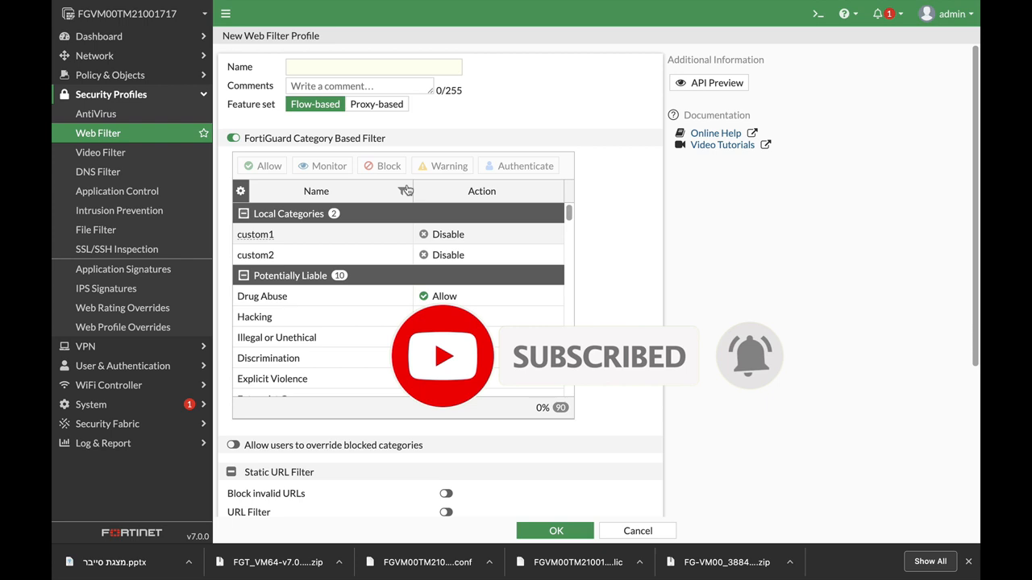
left_click(373, 66)
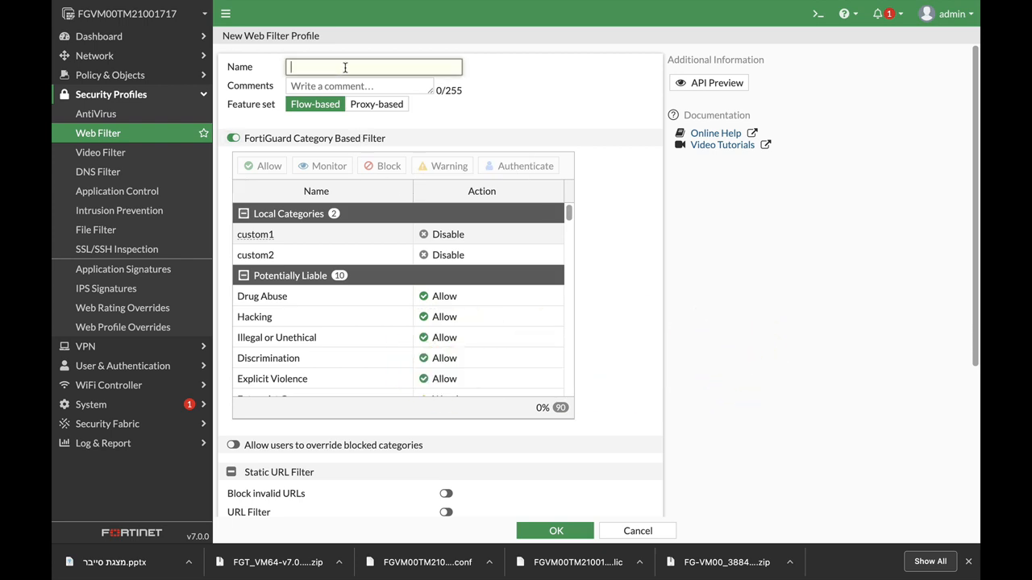
type("block_gazeta")
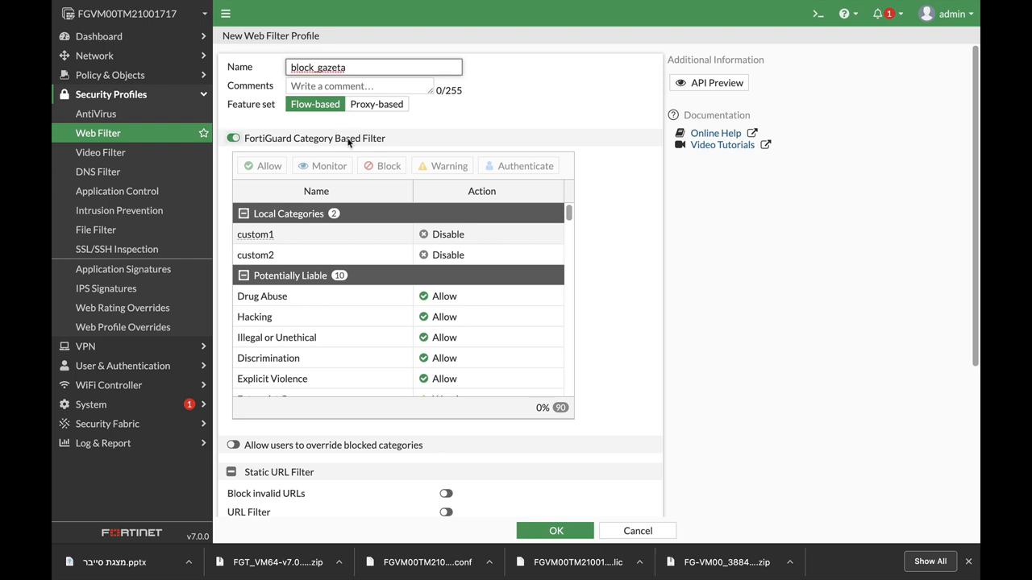
mouse_move(377, 153)
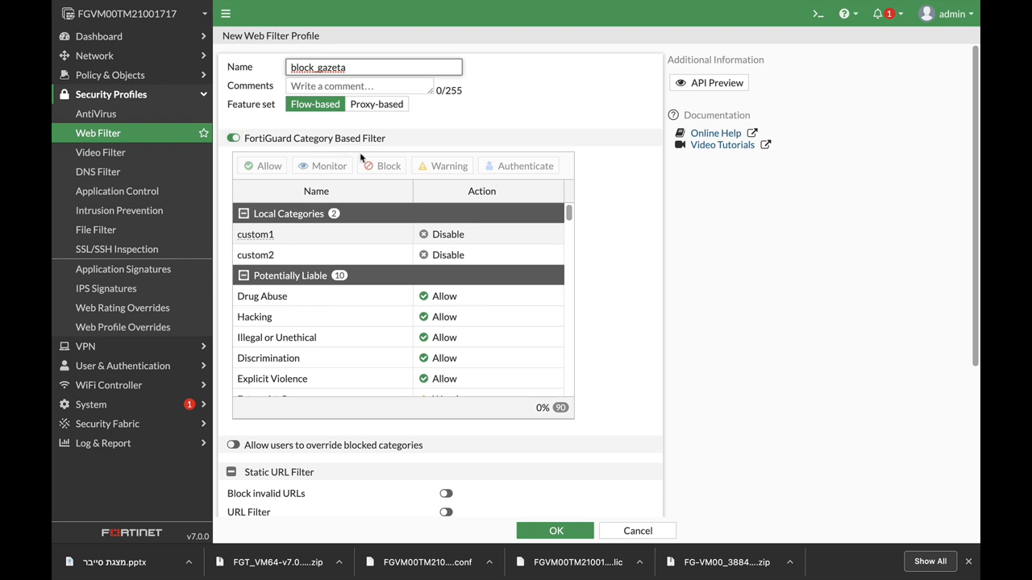
scroll("down", 3)
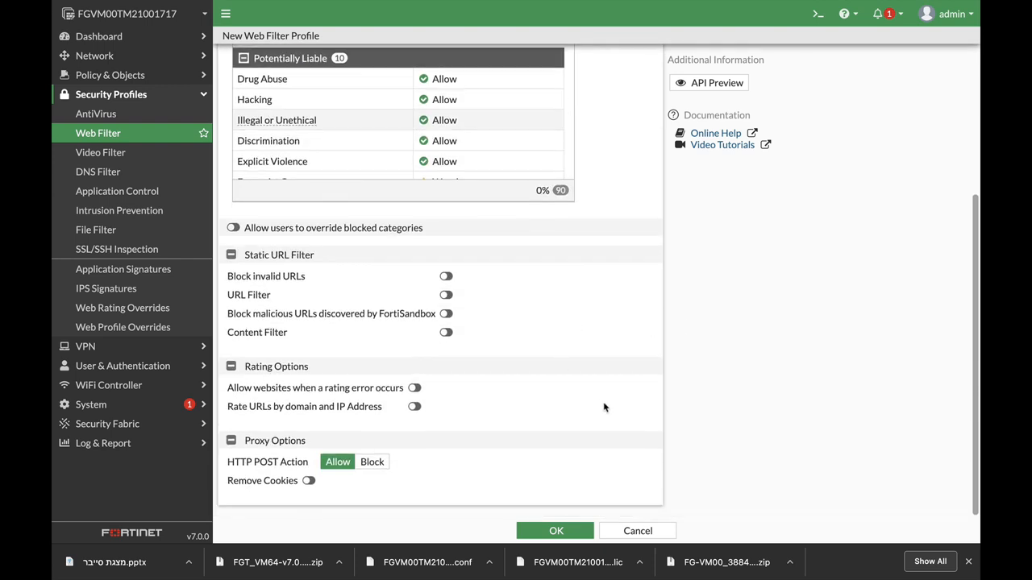
mouse_move(580, 318)
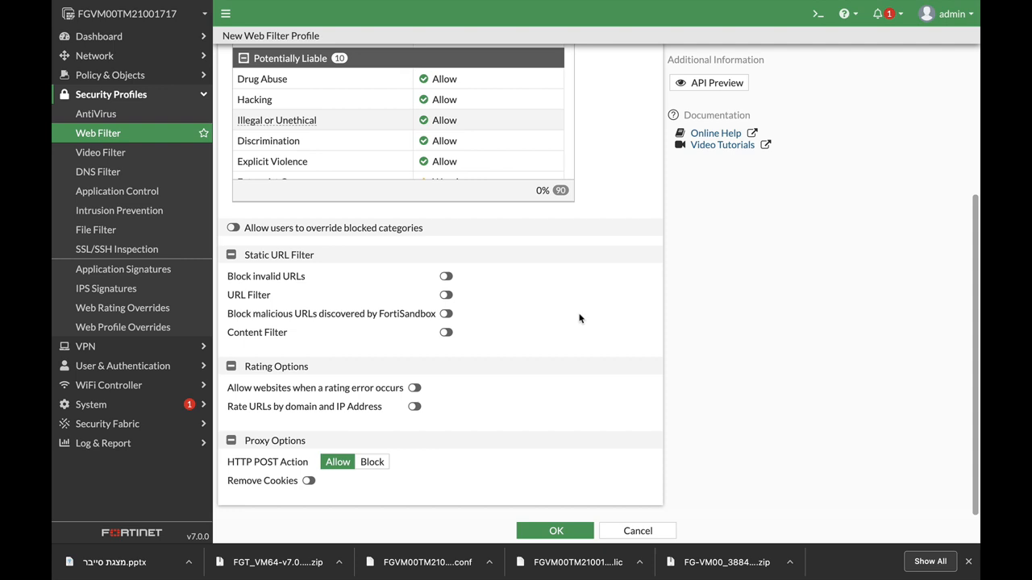
mouse_move(554, 302)
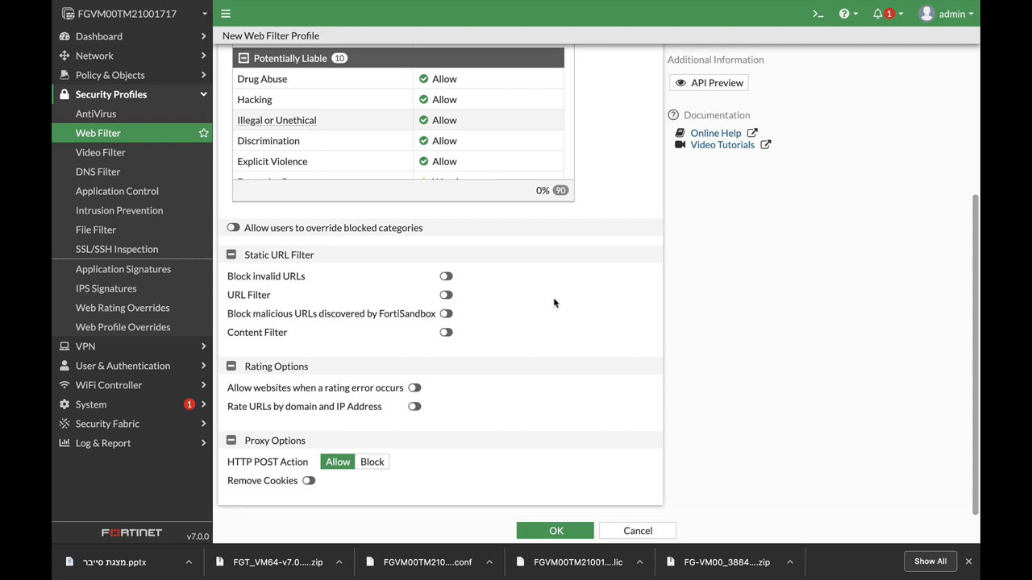
left_click(445, 295)
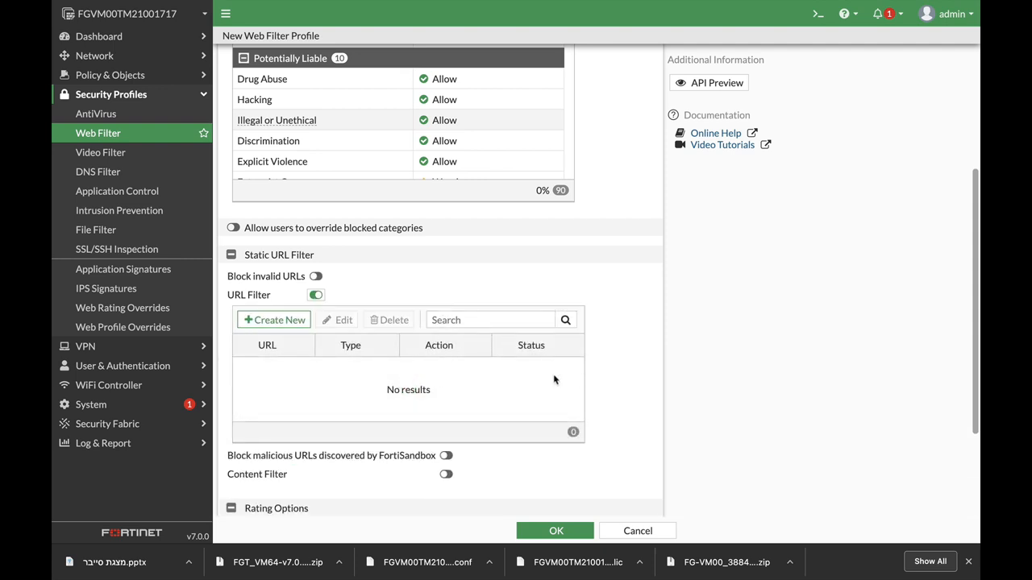
Add a gazeta.ru Block entry, save block_gazeta, and go to firewall policies
left_click(273, 319)
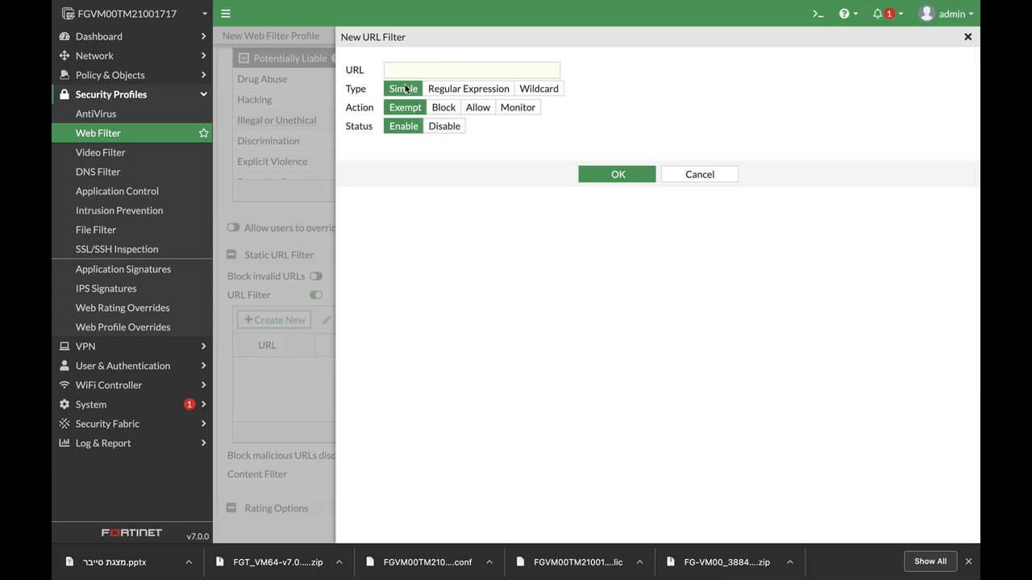
type("ga")
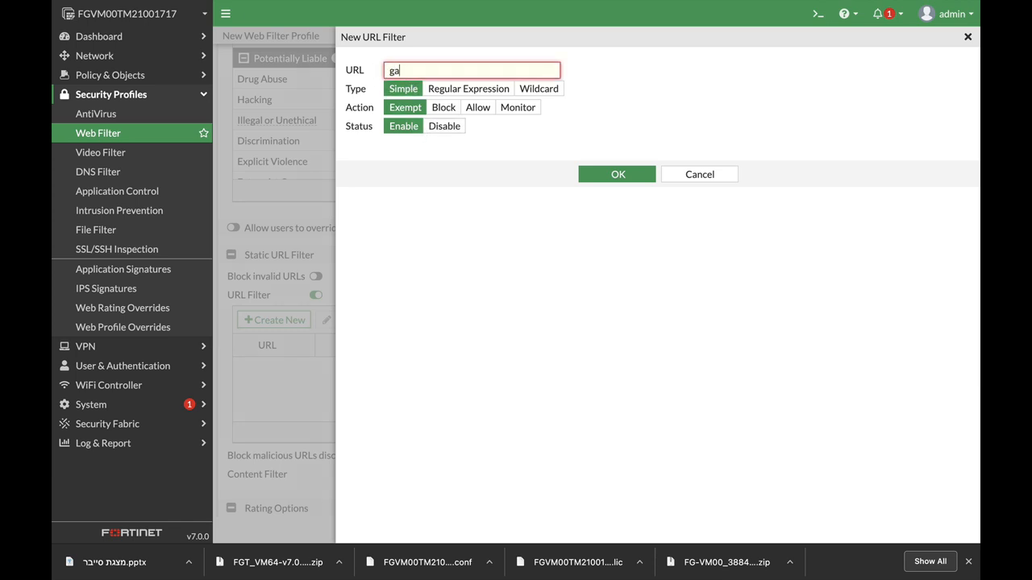
type("zeta.ru")
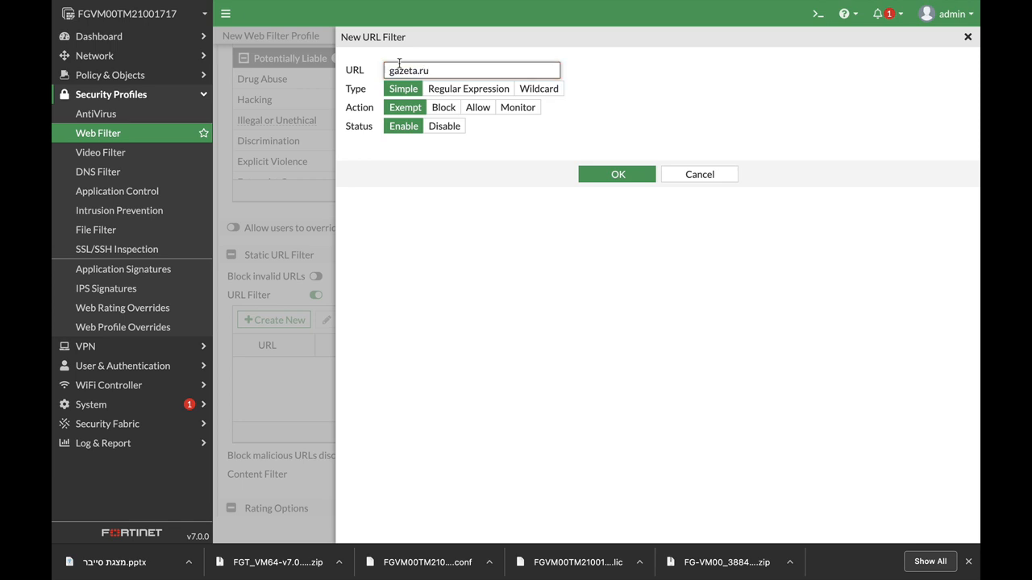
mouse_move(450, 121)
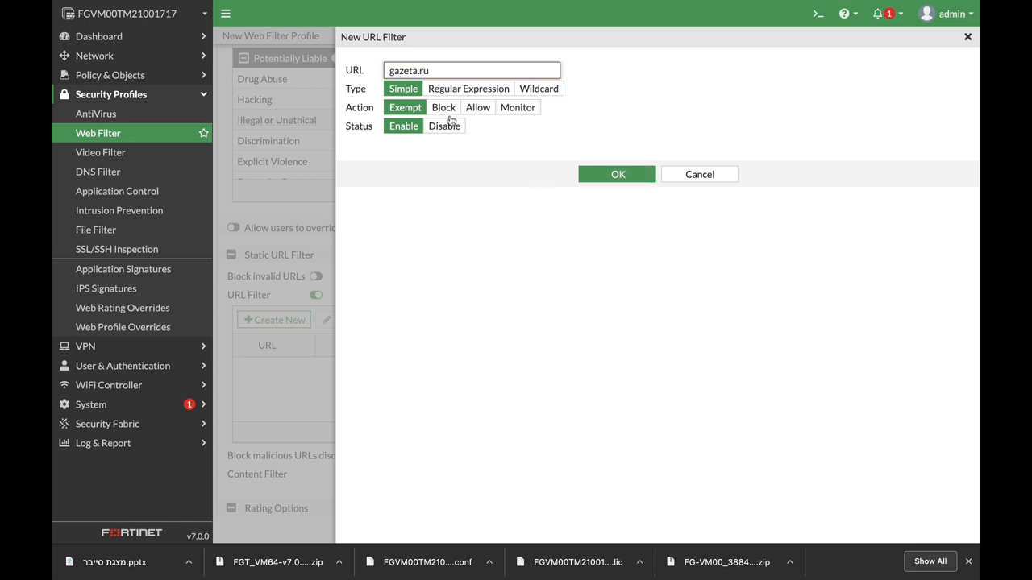
left_click(443, 107)
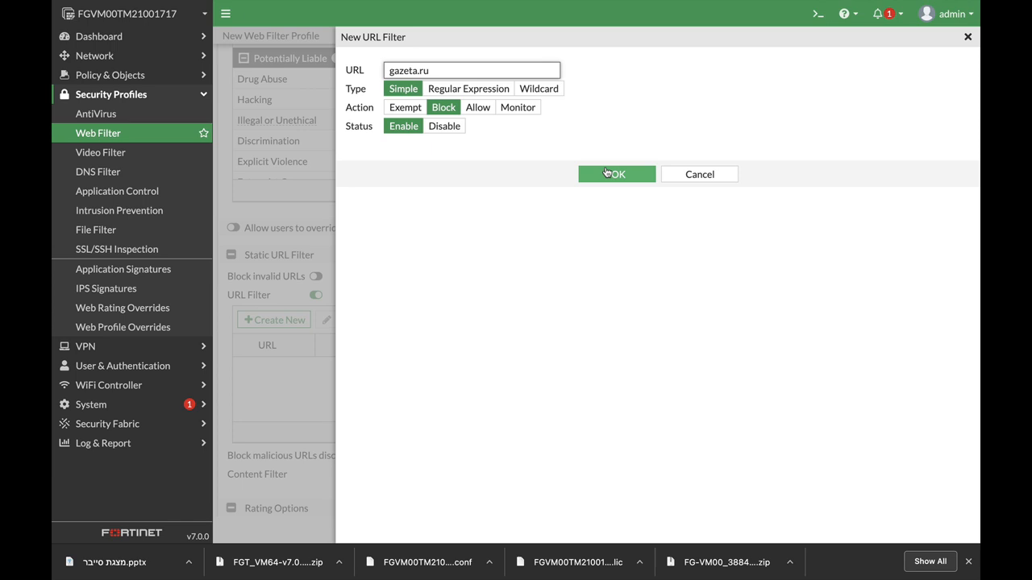
left_click(616, 174)
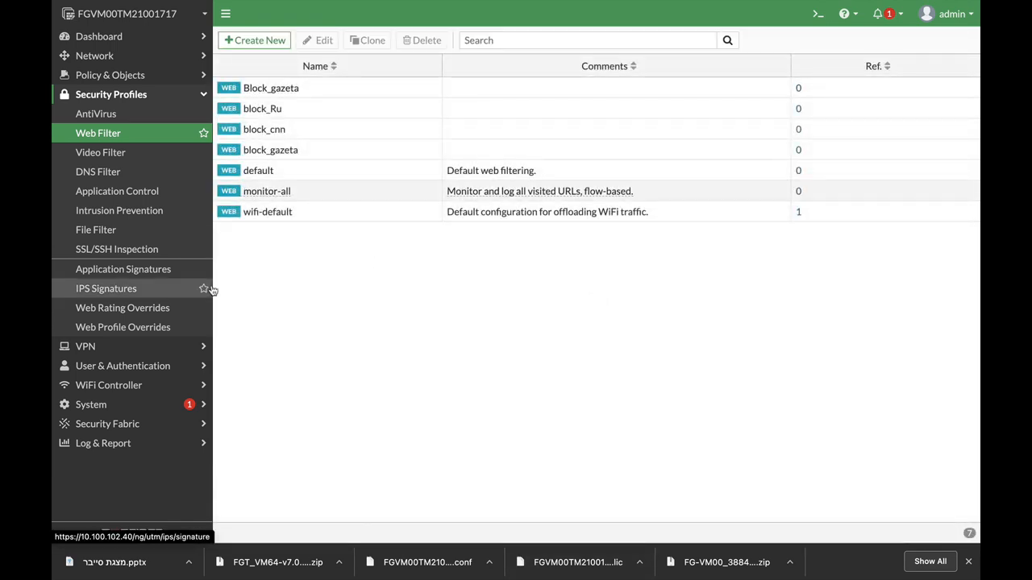
left_click(111, 75)
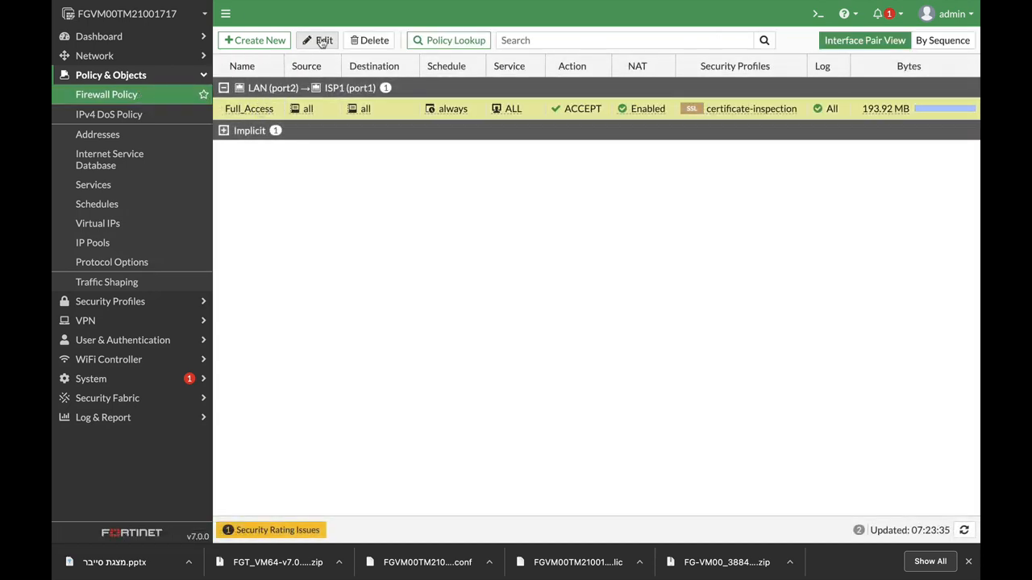
Set the Full_Access policy's Web Filter to block_gazeta and save it
left_click(317, 40)
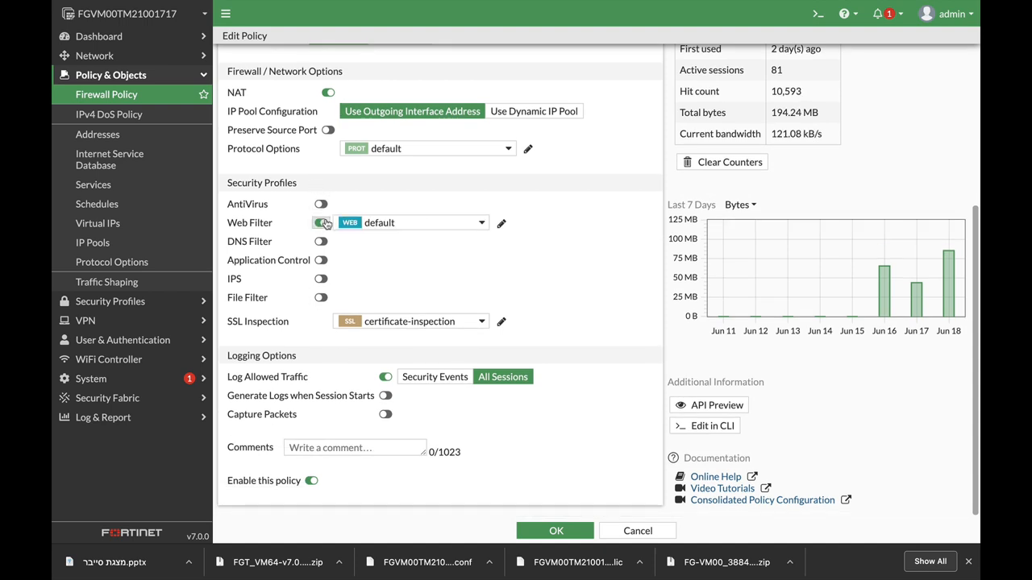
left_click(436, 222)
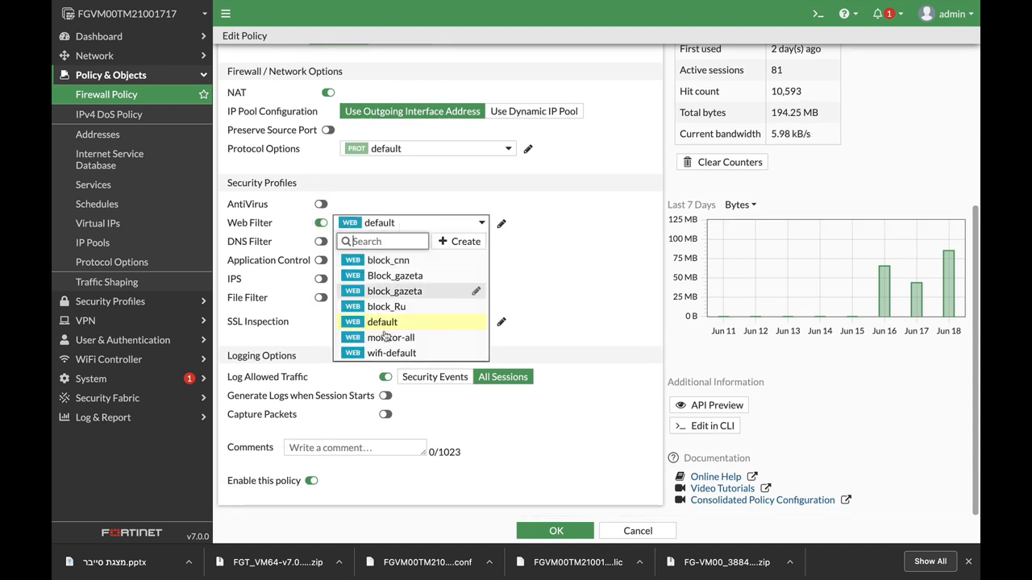
left_click(394, 290)
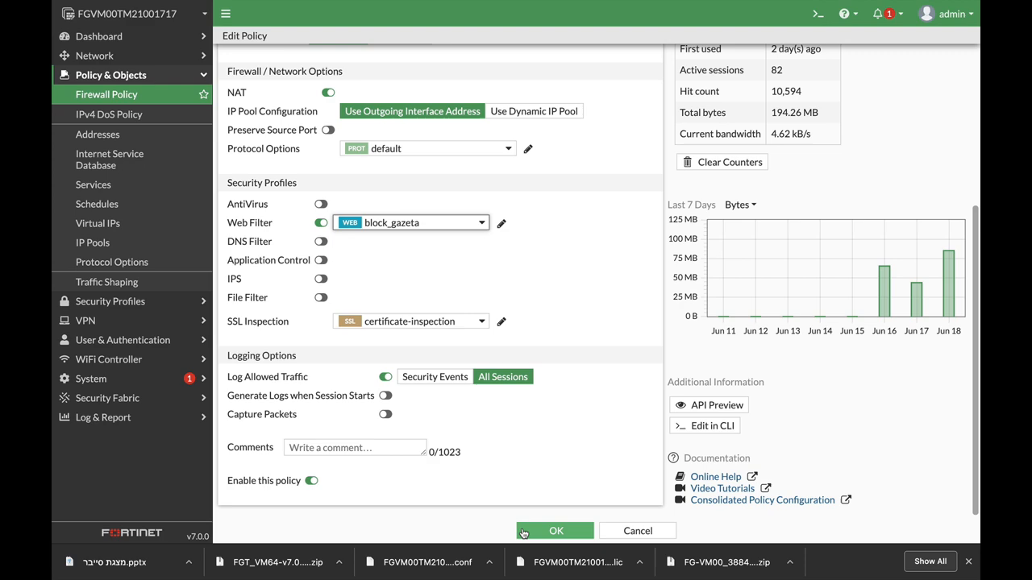
left_click(559, 530)
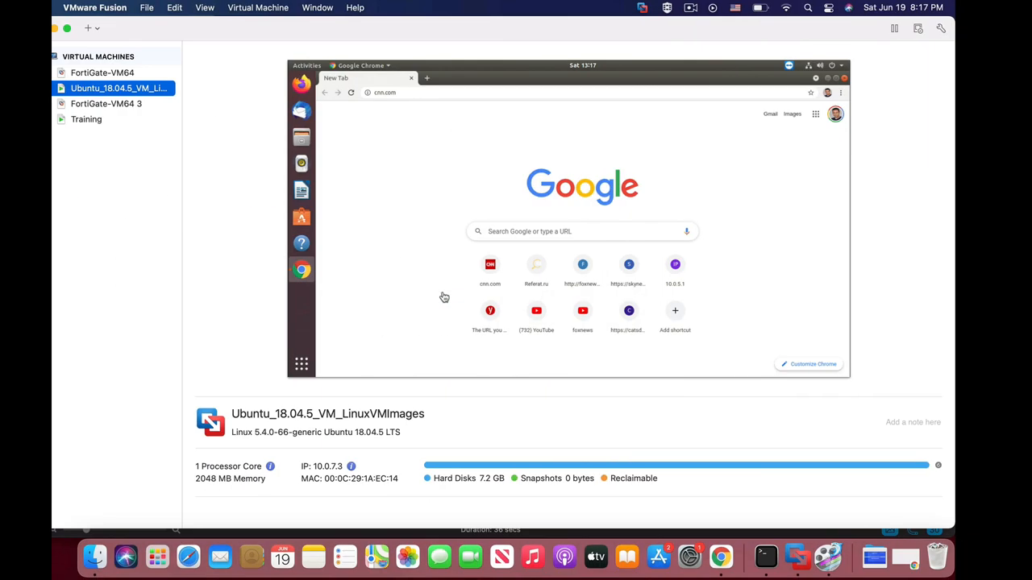
Open Chrome in the Ubuntu VM and browse to gazeta.ru to check the block
right_click(121, 89)
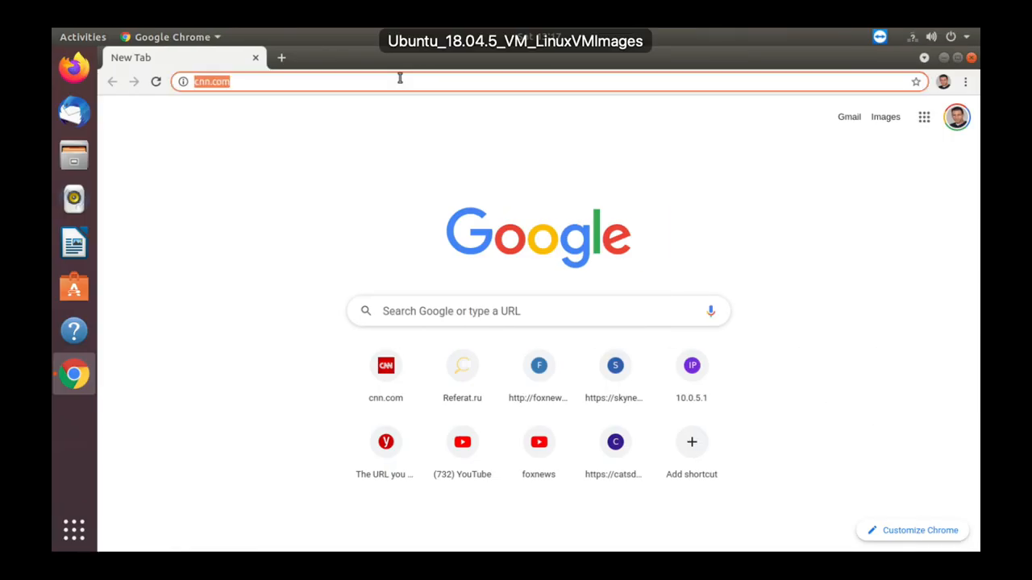
type("g")
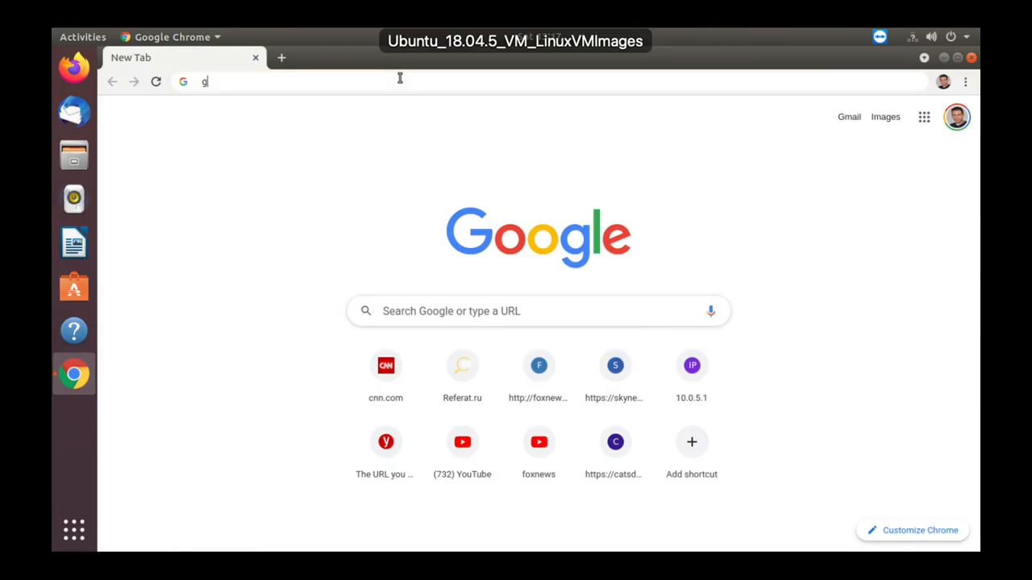
type("azeta.ry")
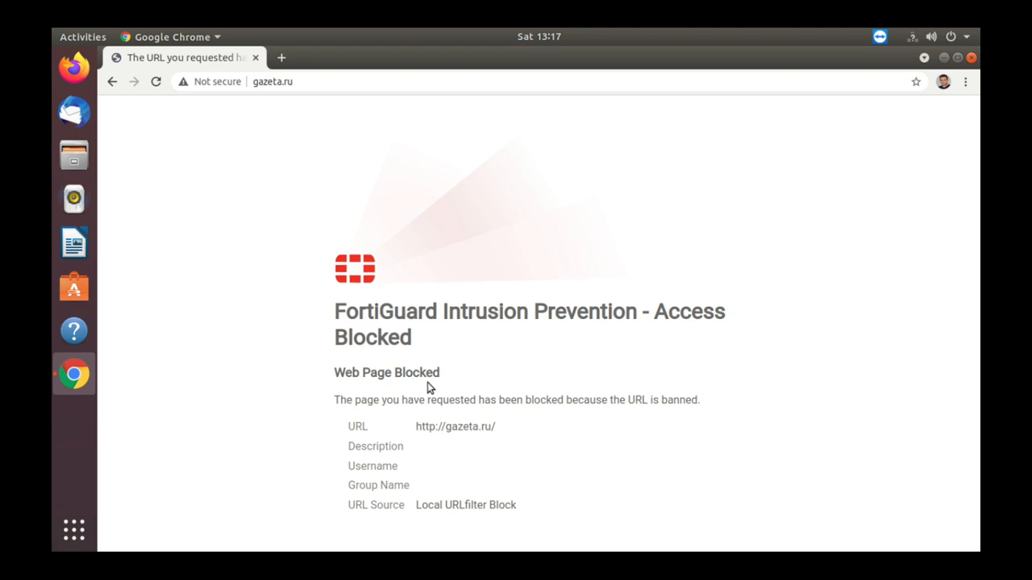
mouse_move(448, 390)
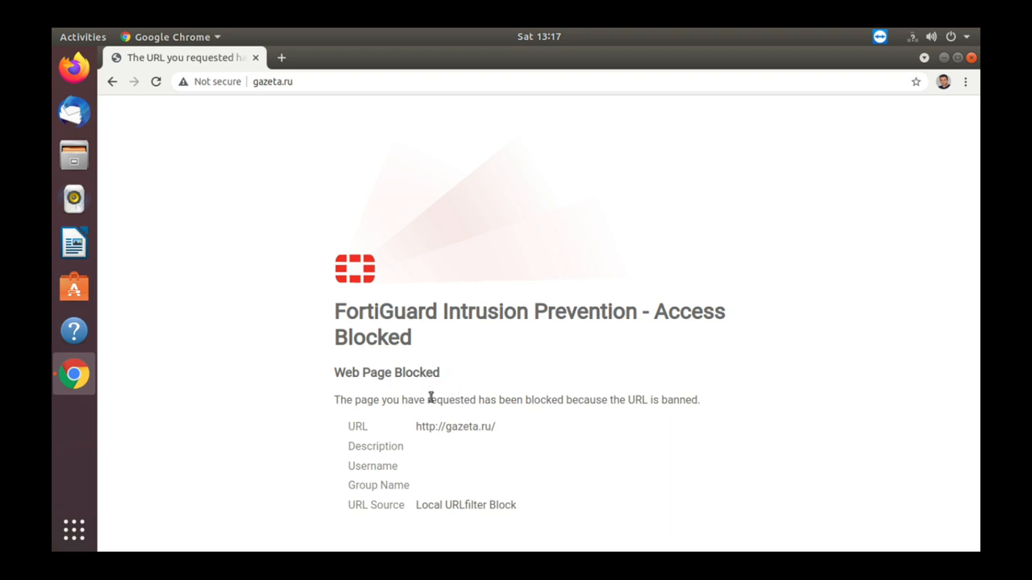
mouse_move(545, 424)
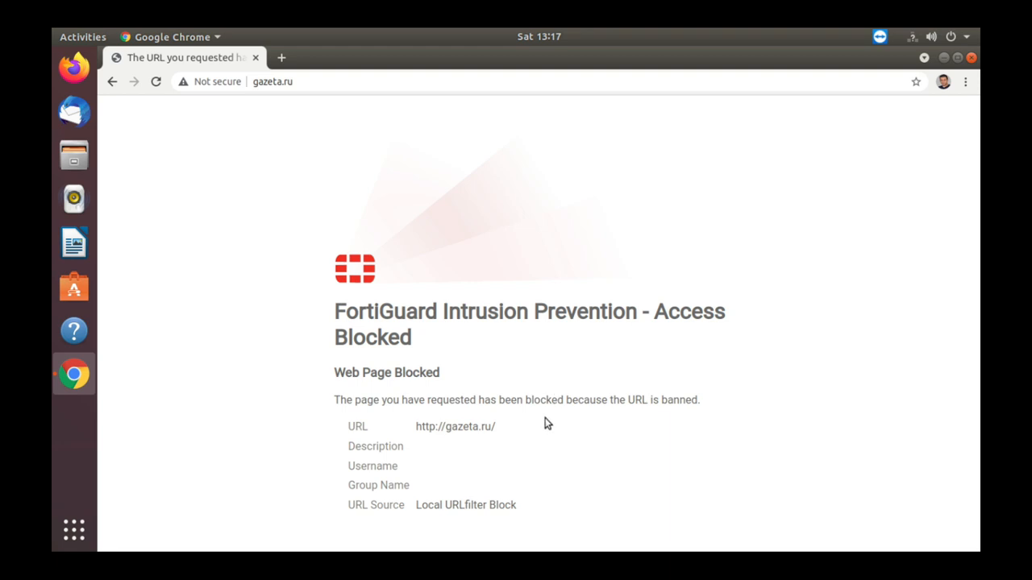
mouse_move(559, 423)
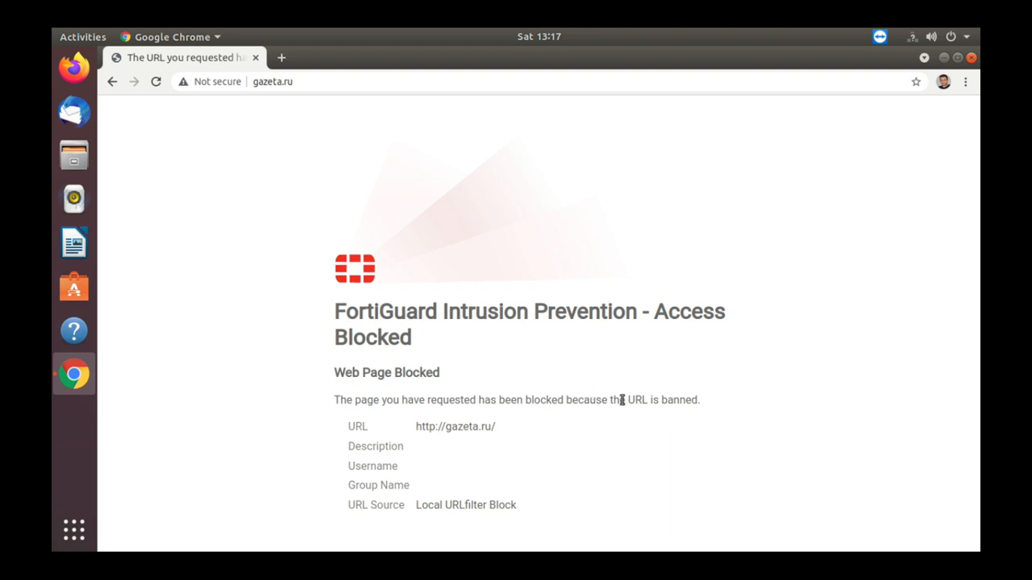
Browse to ok.ru, confirm it loads, then switch back to FortiGate
left_click(270, 82)
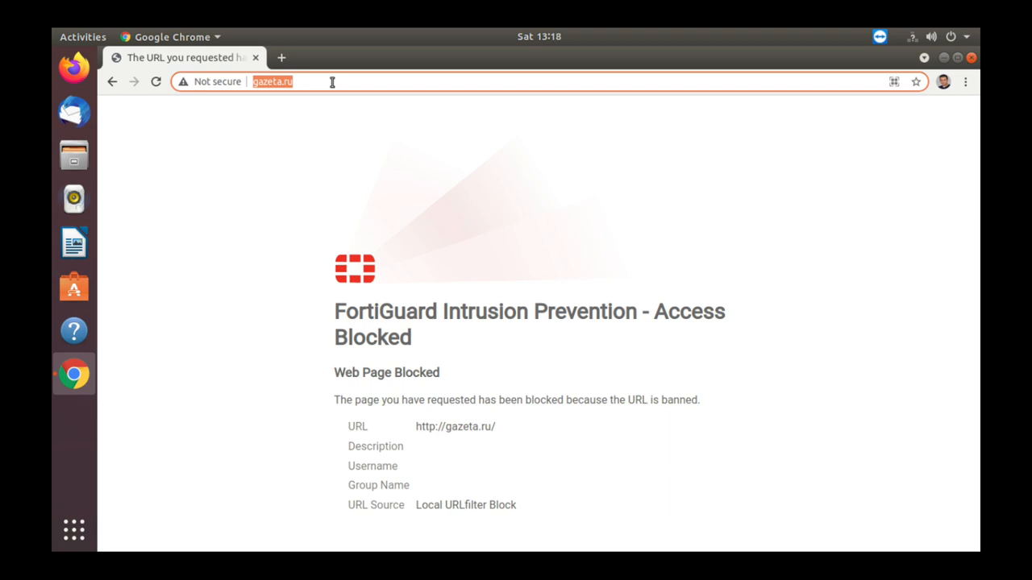
type("ok.ru")
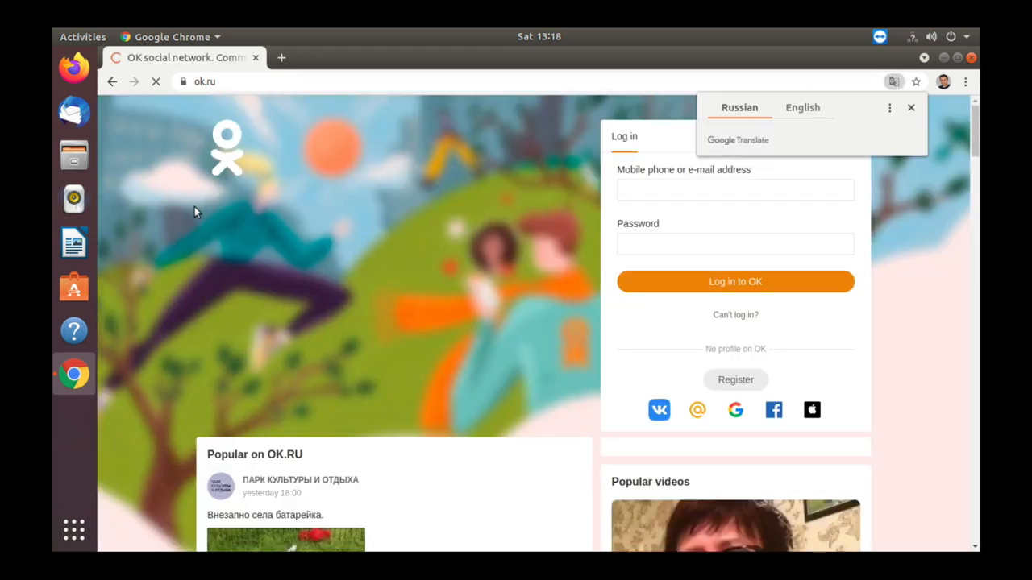
left_click(734, 190)
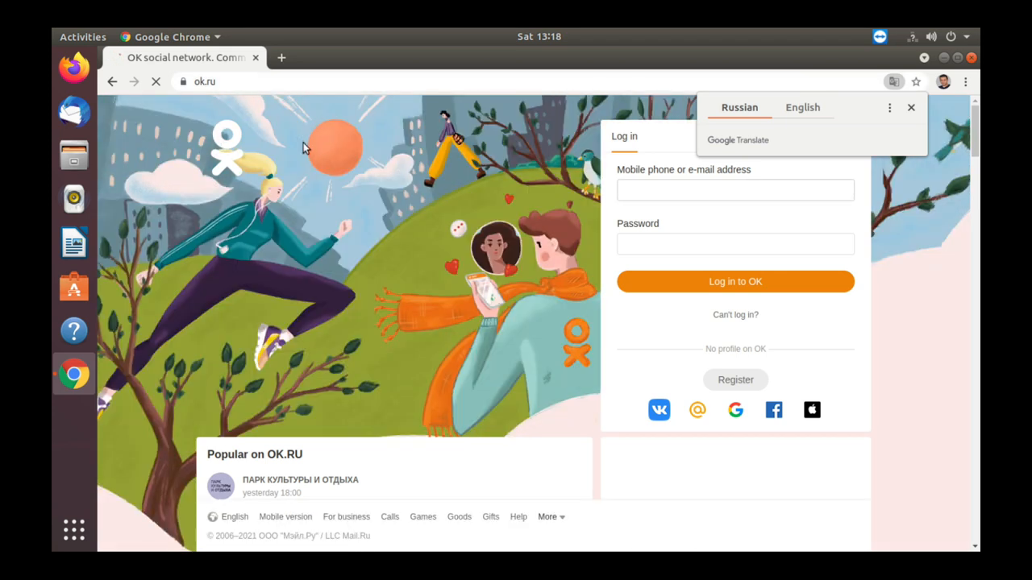
key("alt+Tab")
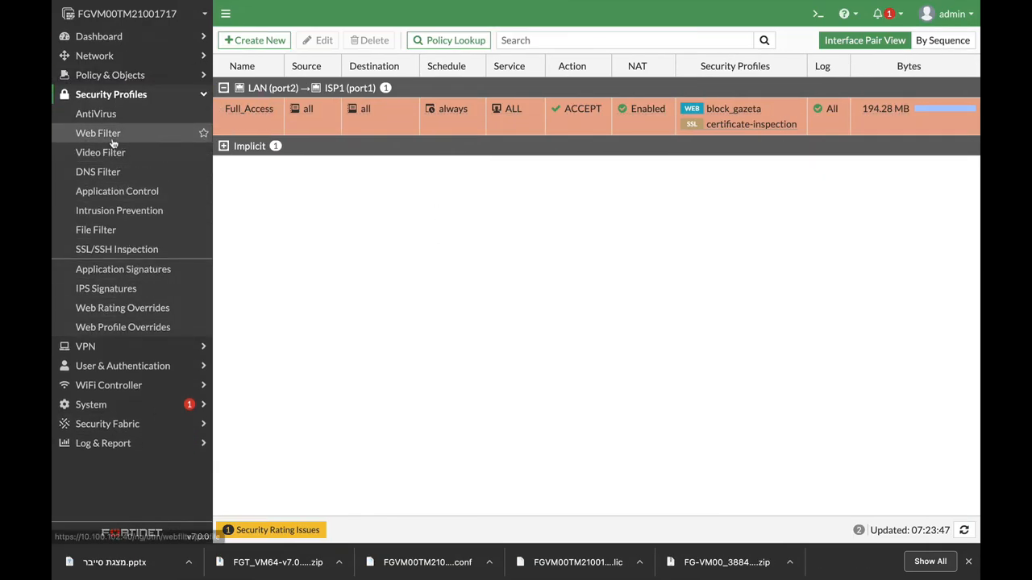
Create a web filter profile named Block_russian and turn on URL Filter
left_click(98, 133)
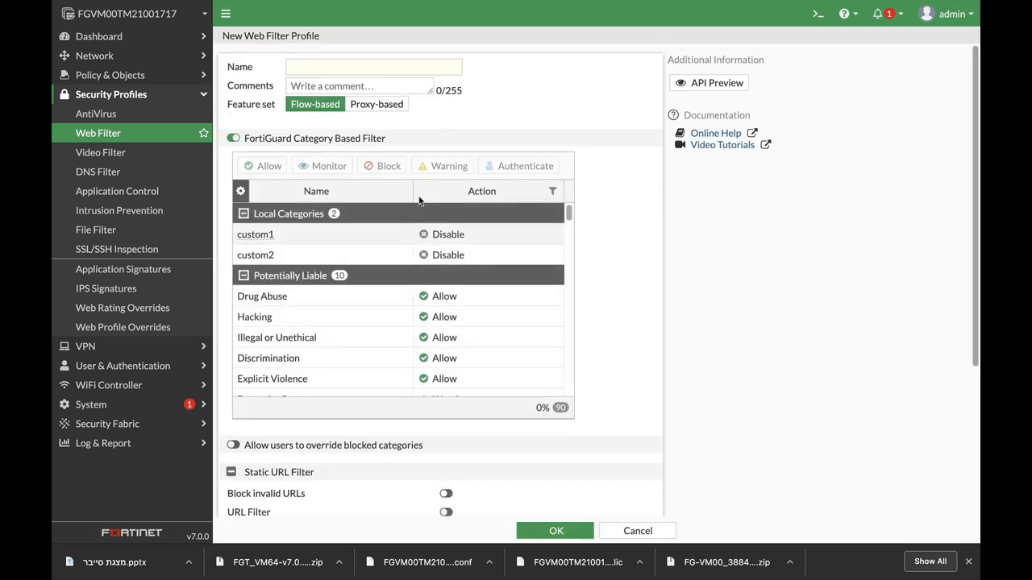
left_click(349, 67)
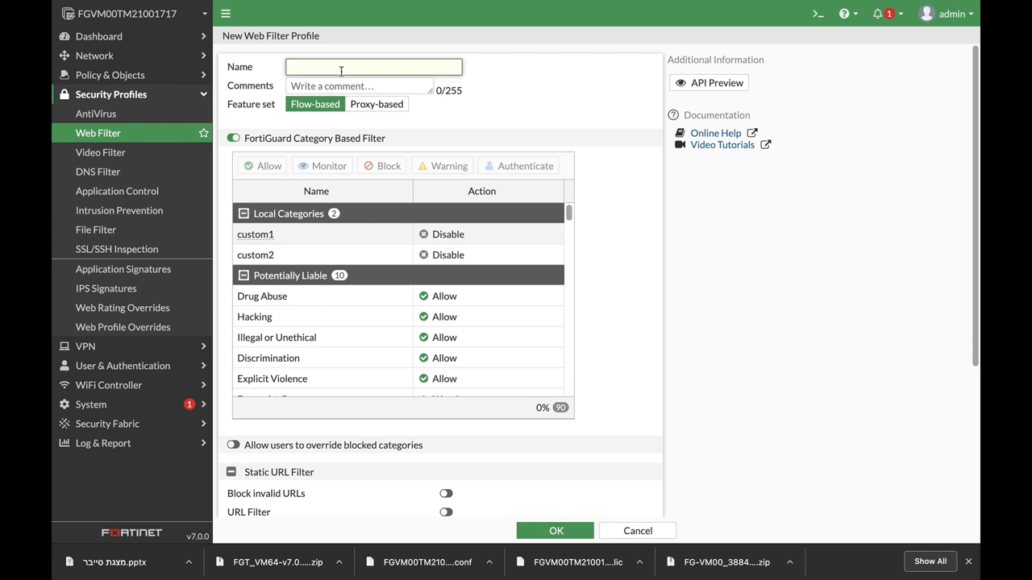
type("Block_r")
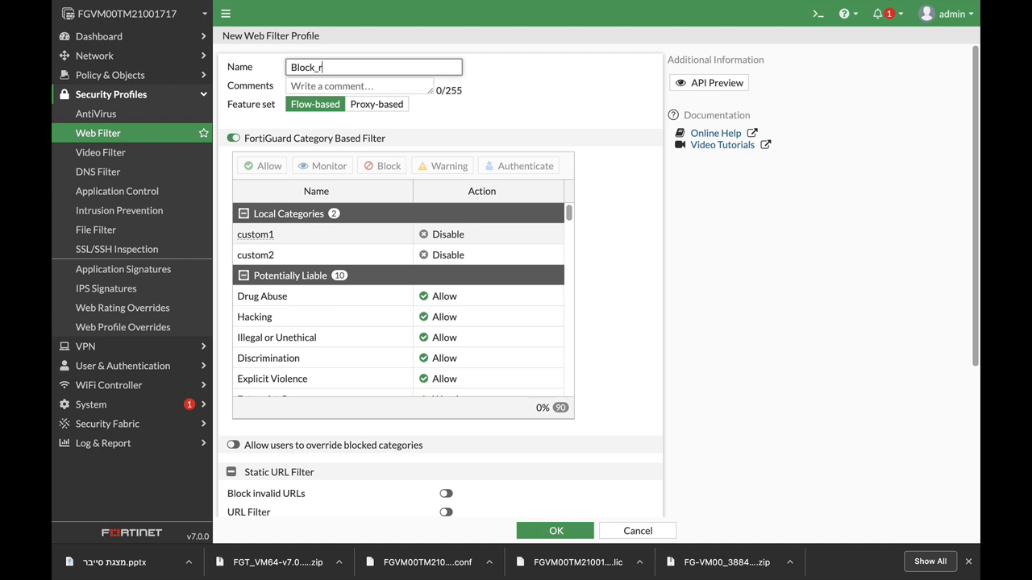
type("ussian")
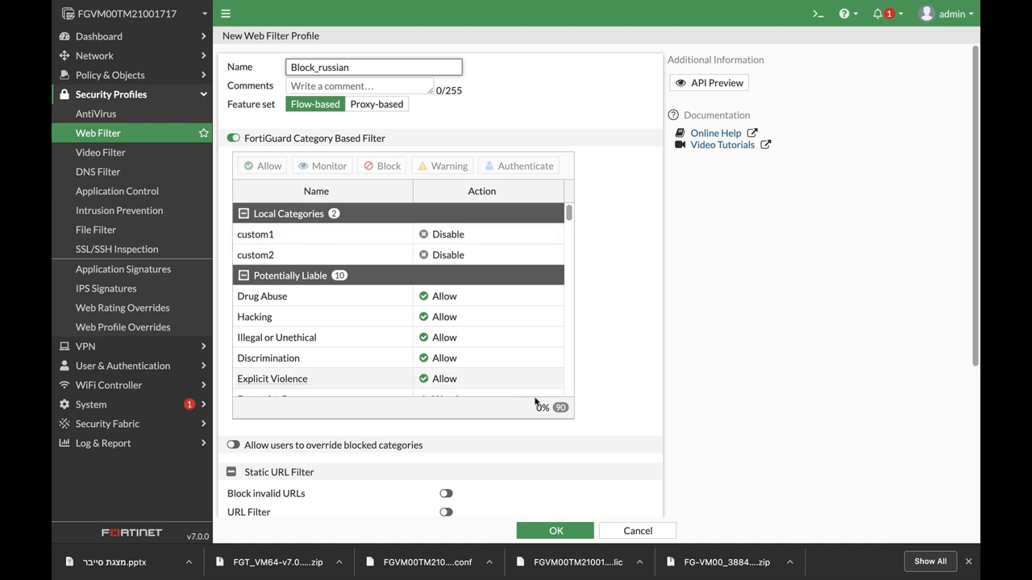
scroll("down", 3)
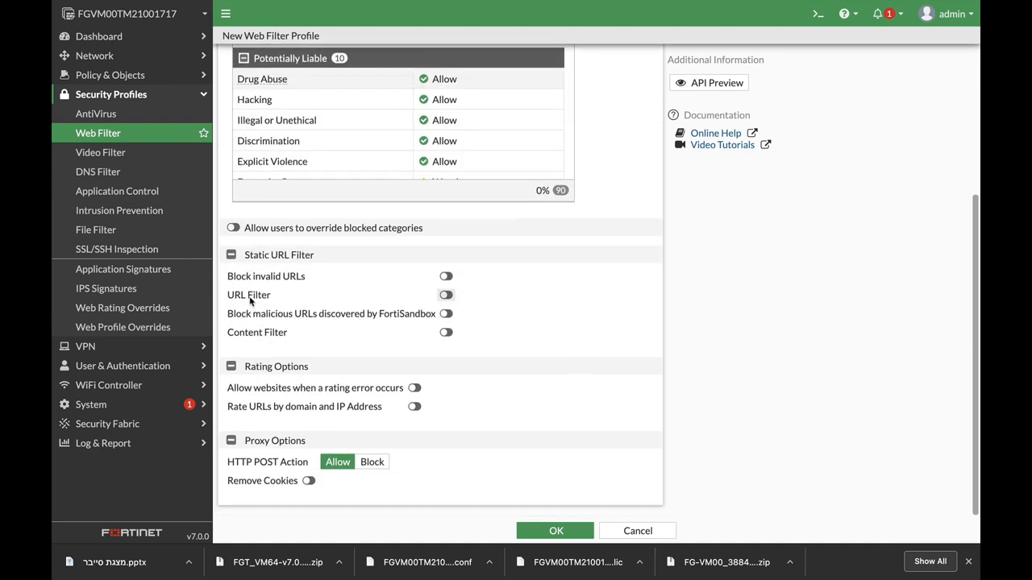
left_click(445, 295)
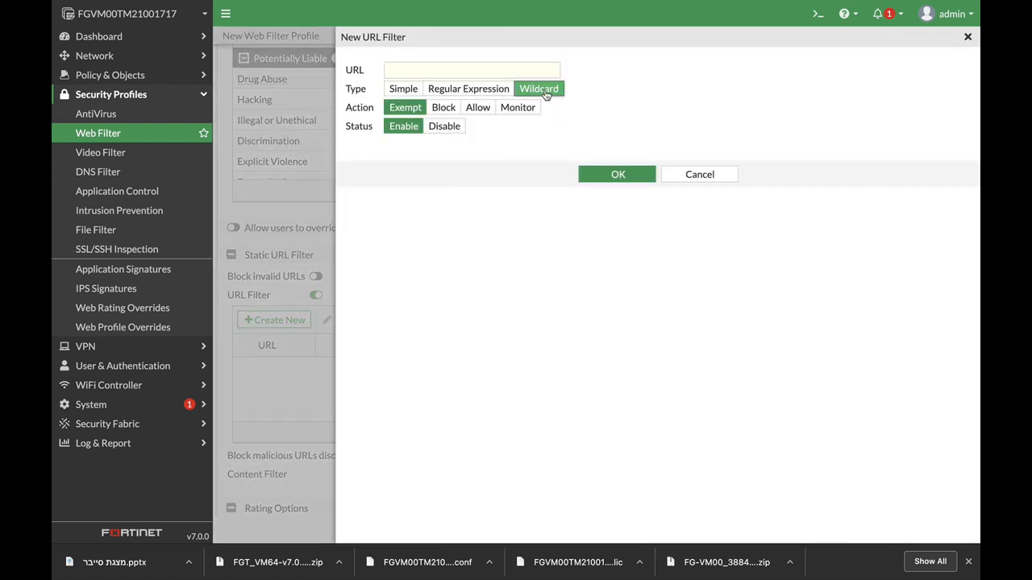
Add a wildcard *.ru Block URL entry and save the Block_russian profile
left_click(472, 70)
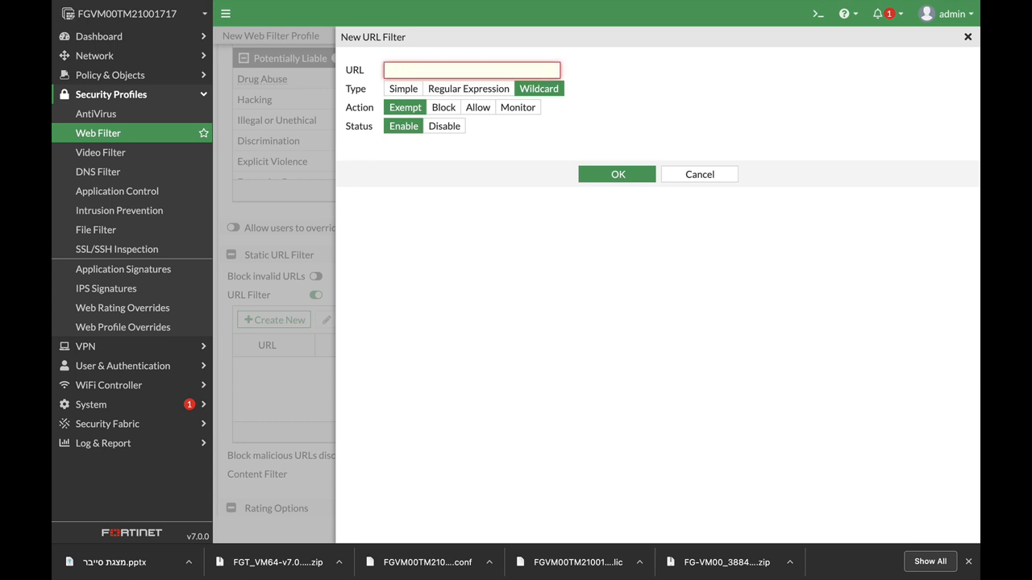
type("*")
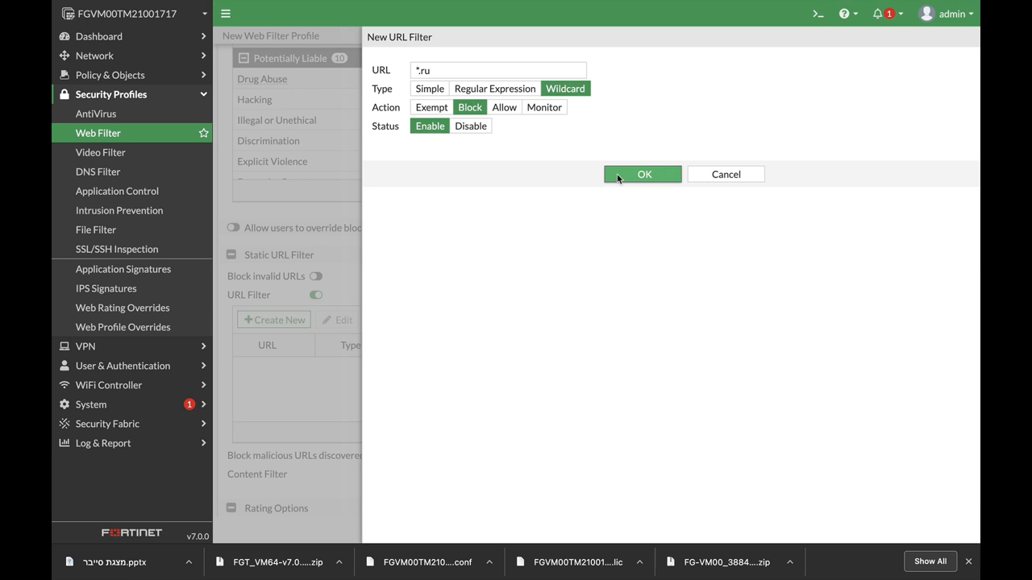
left_click(643, 174)
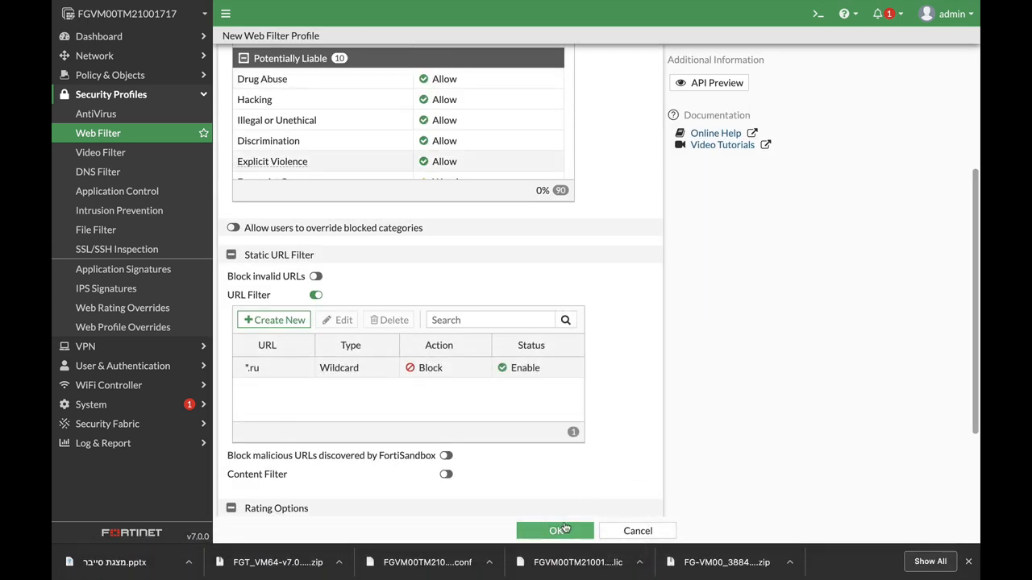
left_click(554, 531)
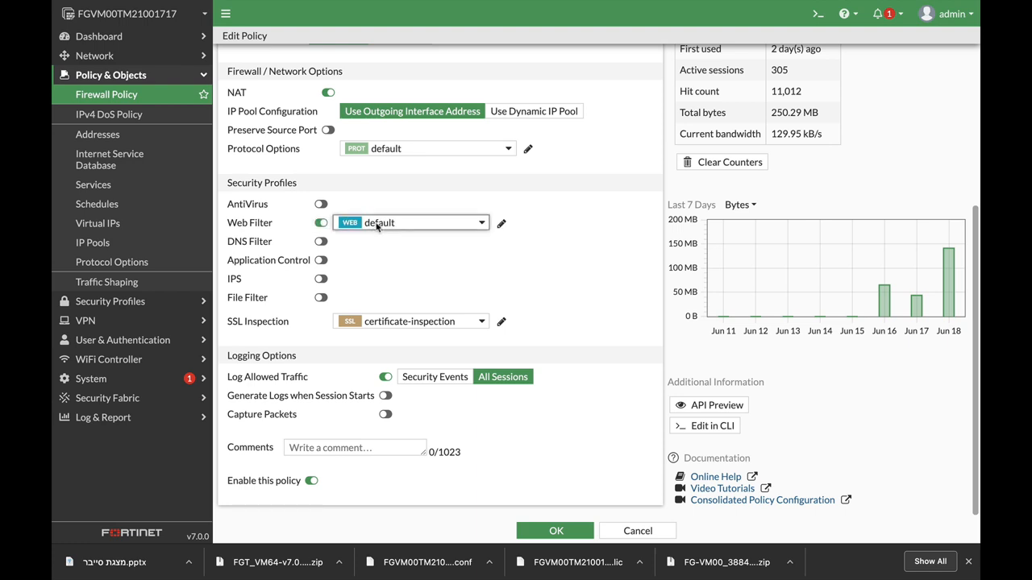
Switch the policy's Web Filter from default to block_Ru and save
left_click(410, 222)
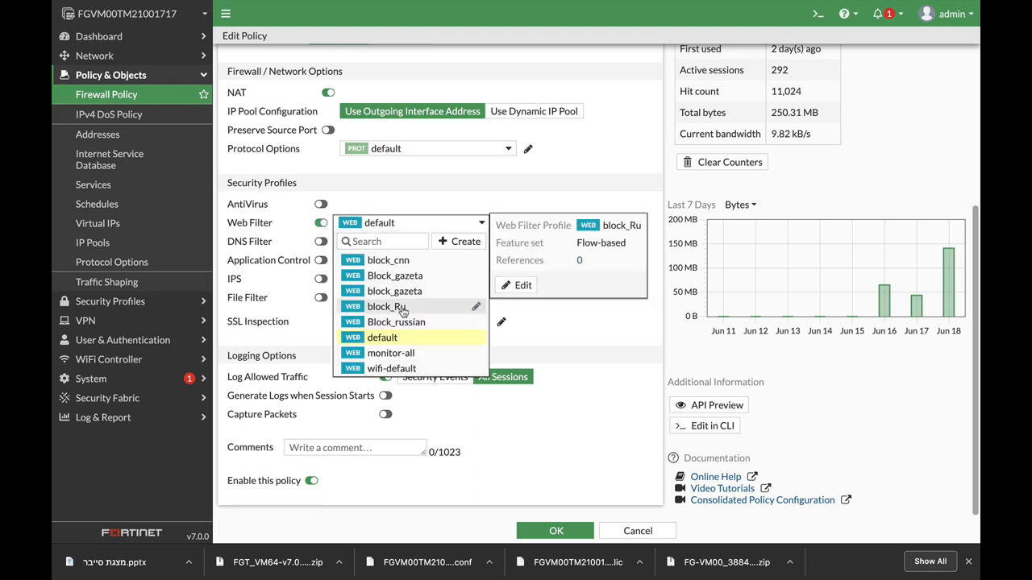
left_click(386, 307)
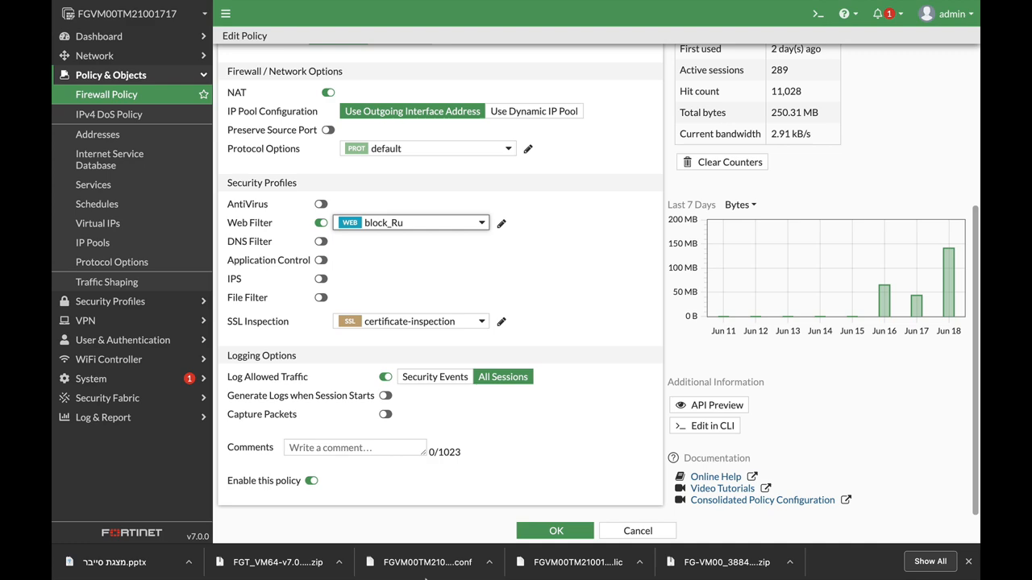
left_click(555, 530)
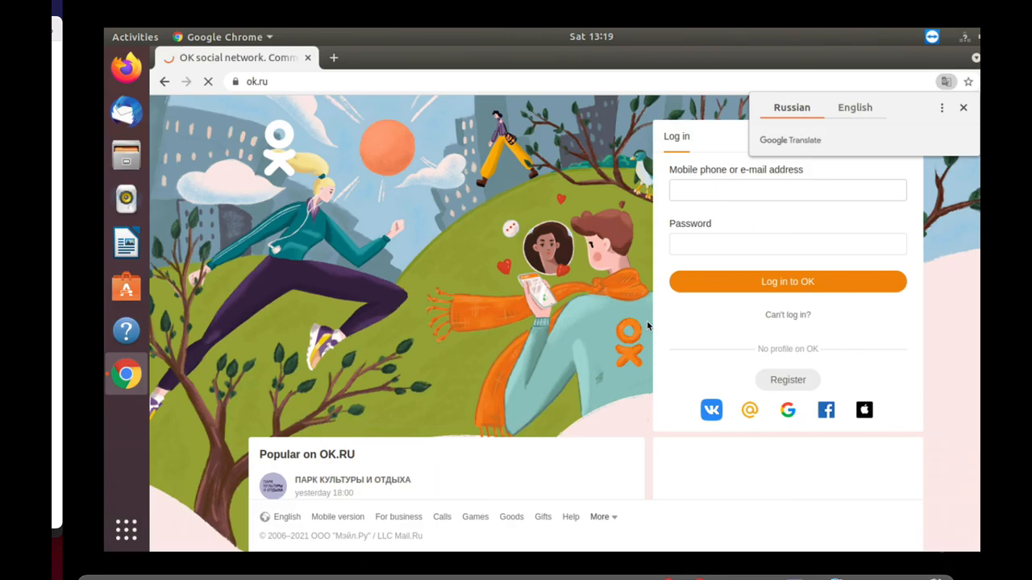
Clear Chrome's last-hour history, cookies and cache, then enter gazeta.ru
left_click(968, 80)
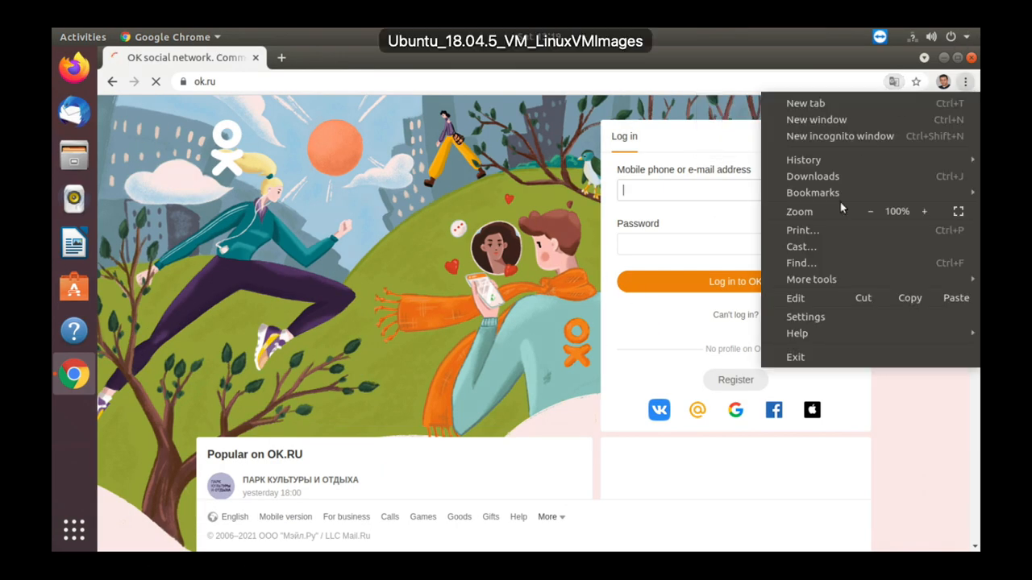
left_click(805, 317)
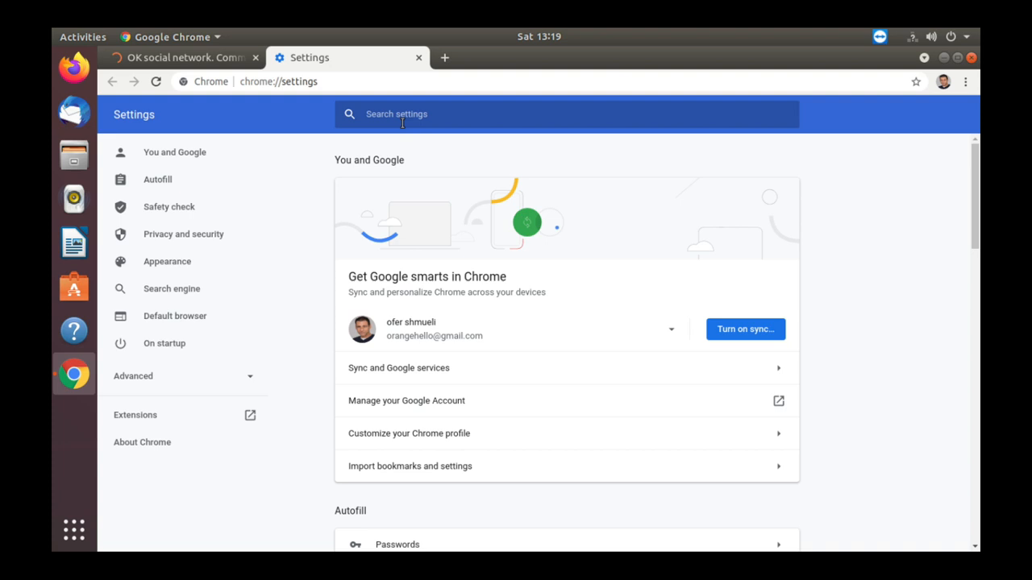
type("fache")
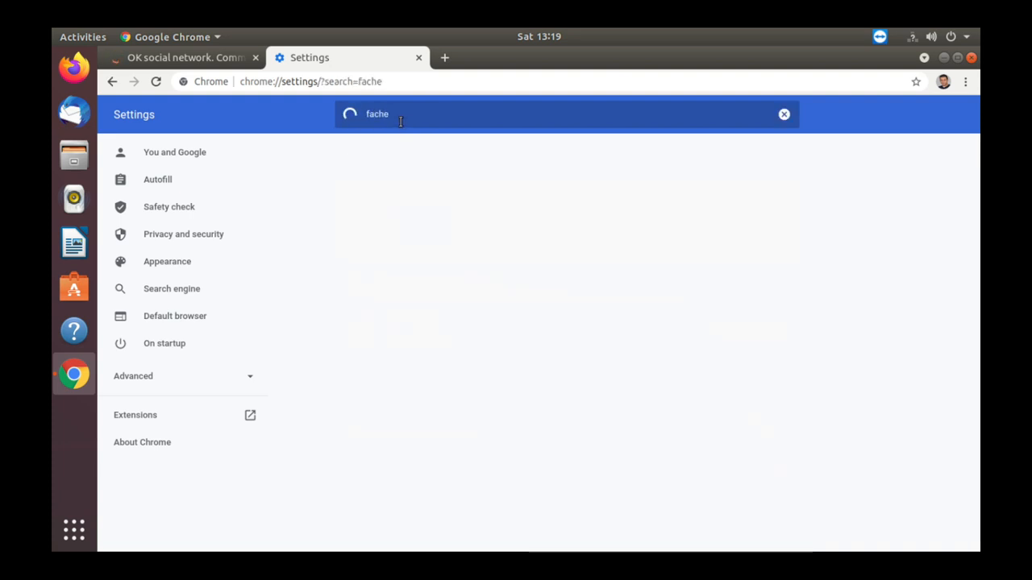
left_click(784, 114)
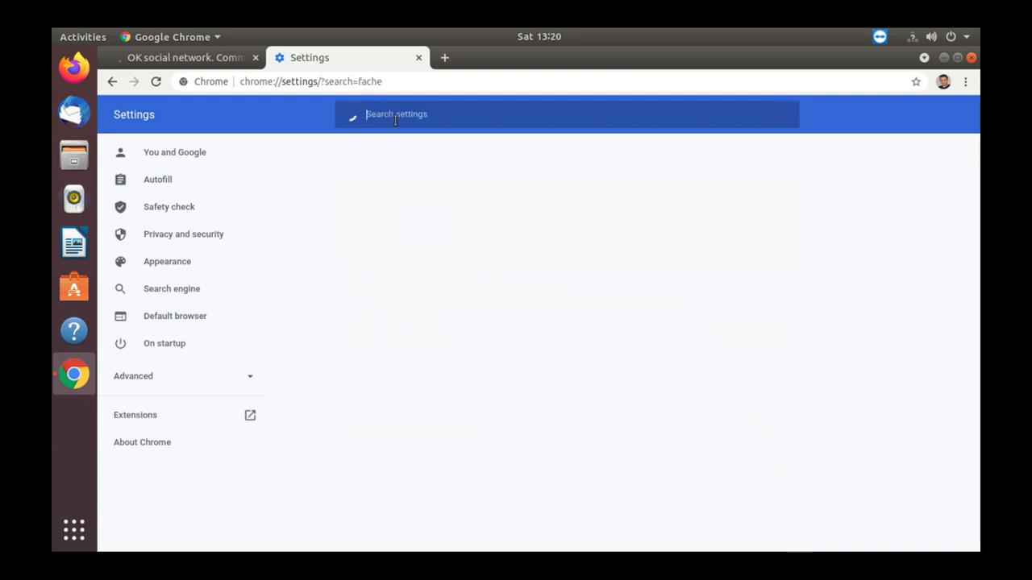
type("cav")
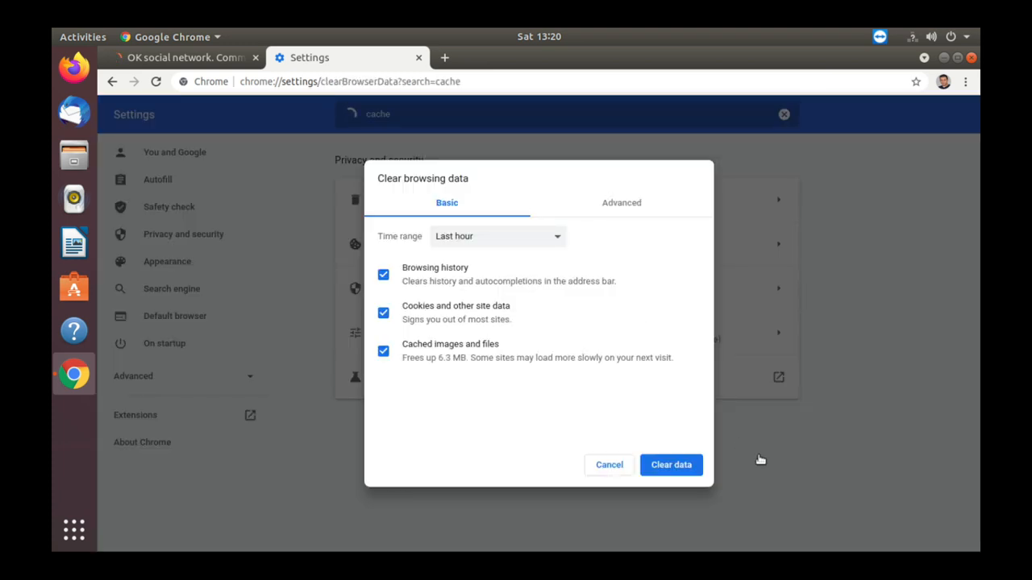
left_click(670, 464)
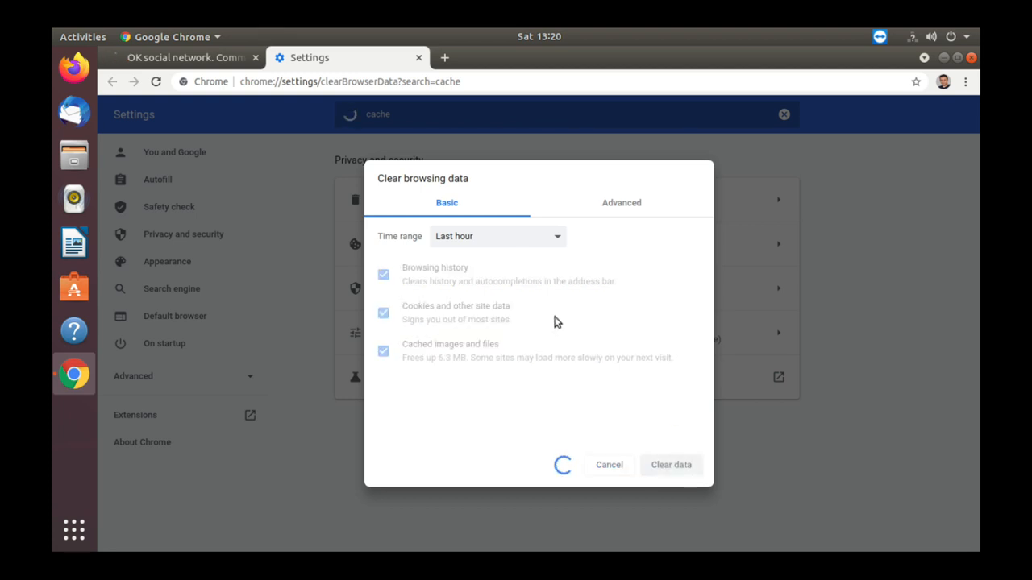
left_click(671, 464)
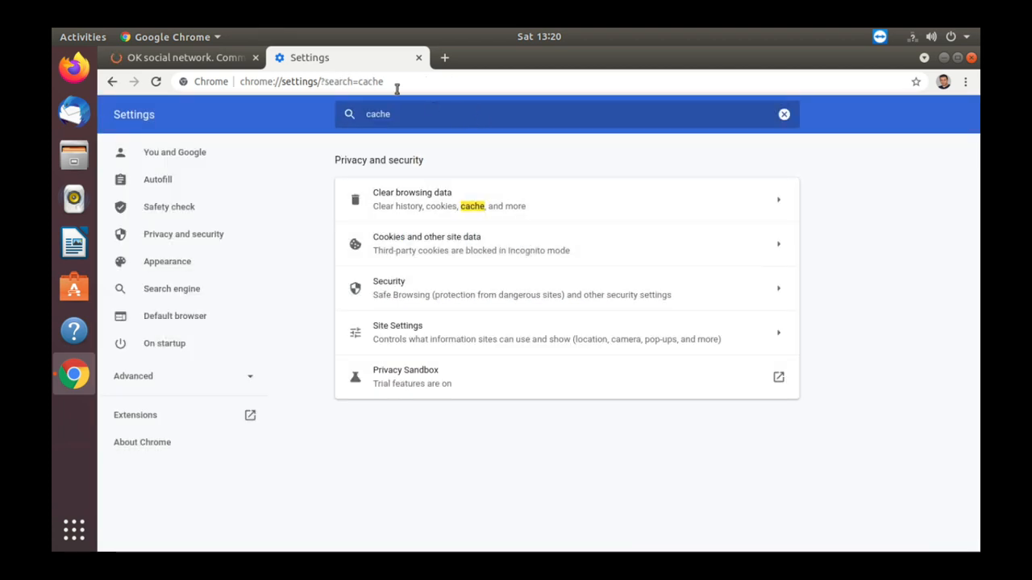
left_click(385, 82)
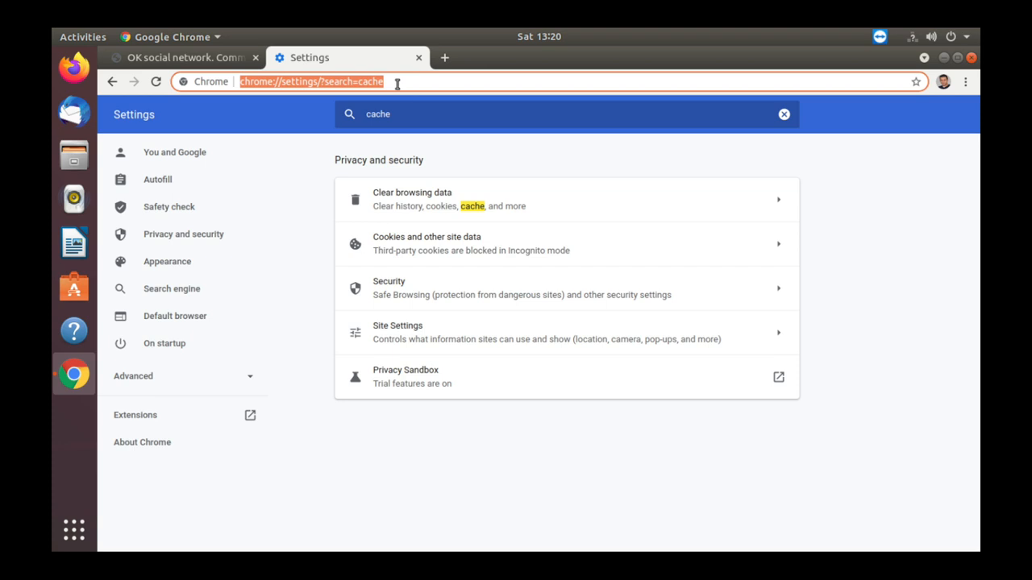
type("gazeta.ru")
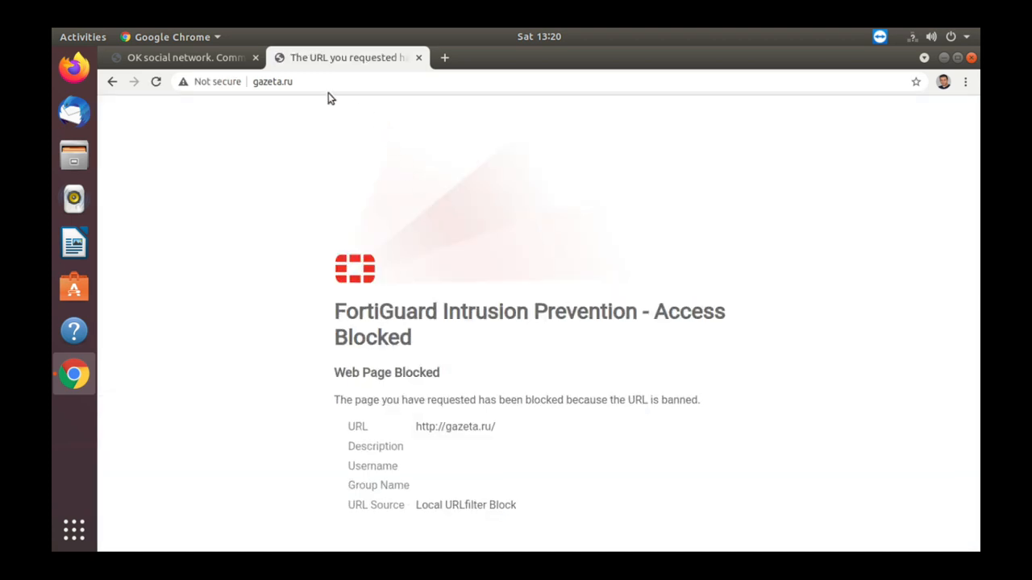
Replace the gazeta.ru address with ok.ru to test that site
left_click(274, 81)
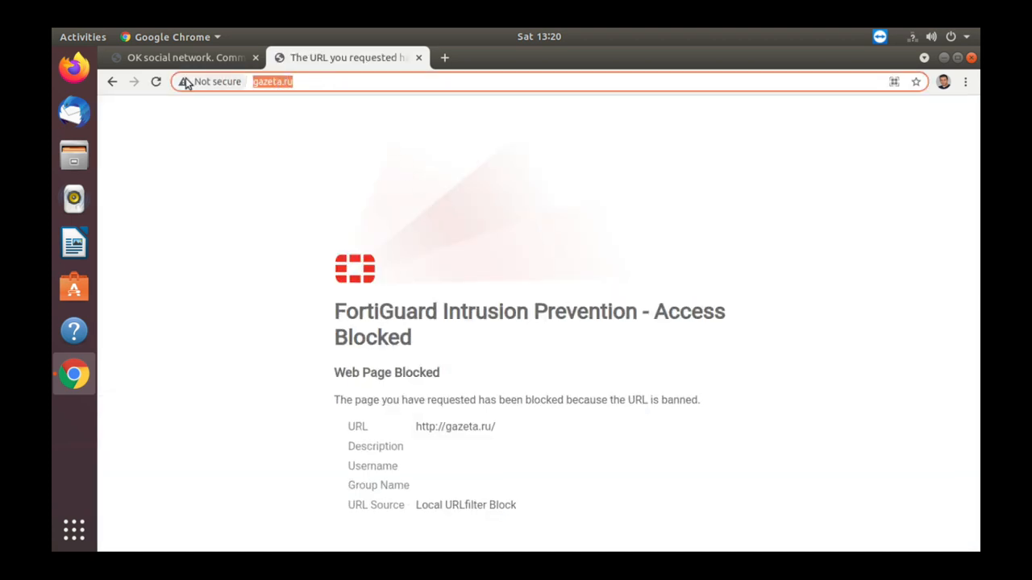
type("ok.ru")
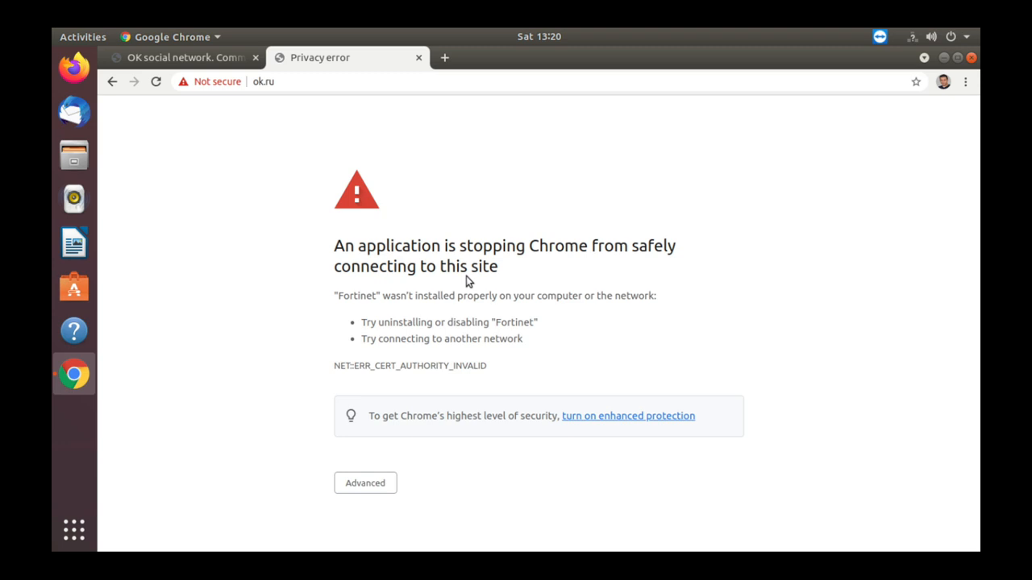
mouse_move(426, 253)
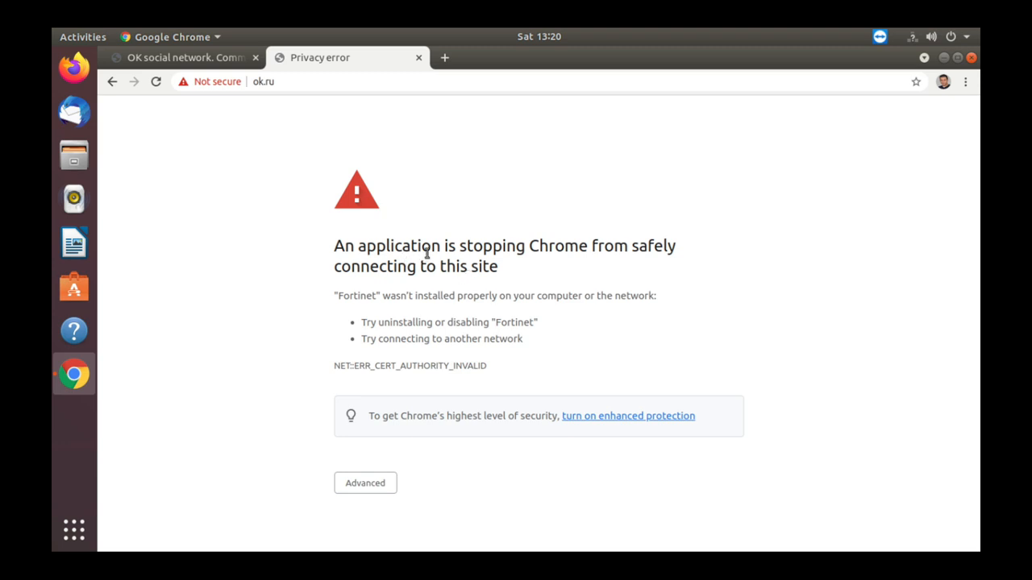
mouse_move(352, 309)
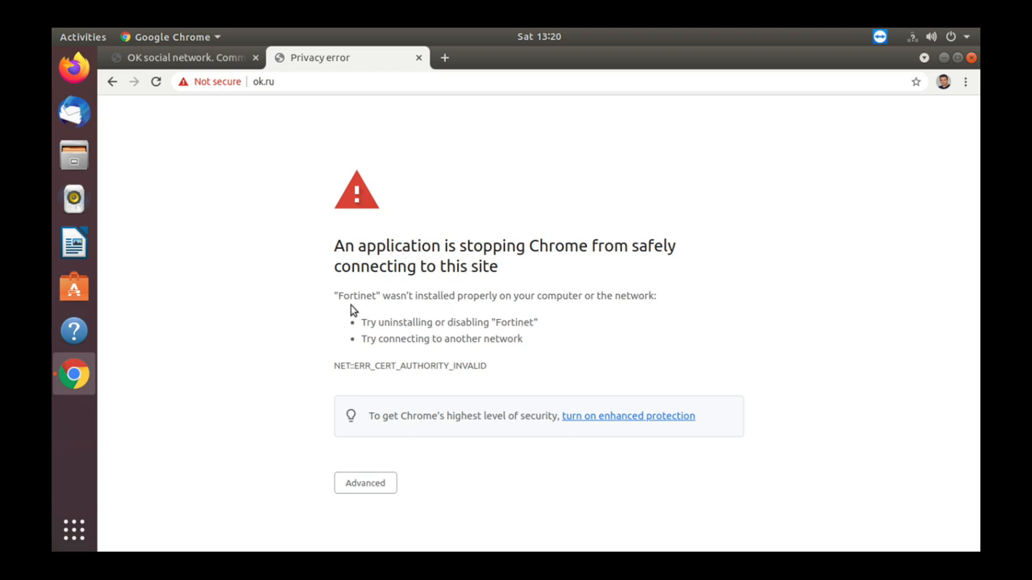
Inspect the Fortinet certificate error for ok.ru, then go to FortiGate's web filter profiles
double_click(355, 296)
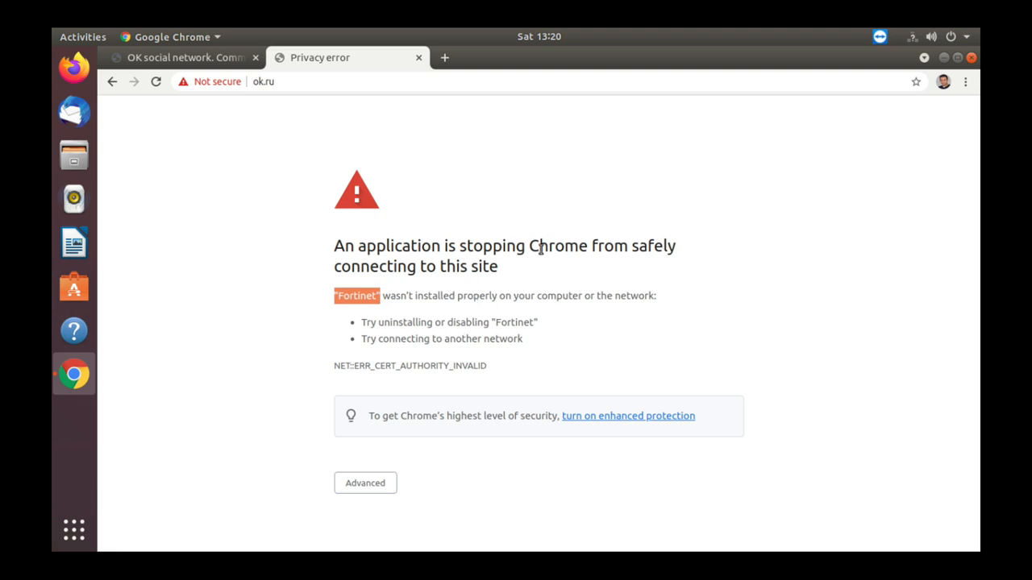
mouse_move(293, 95)
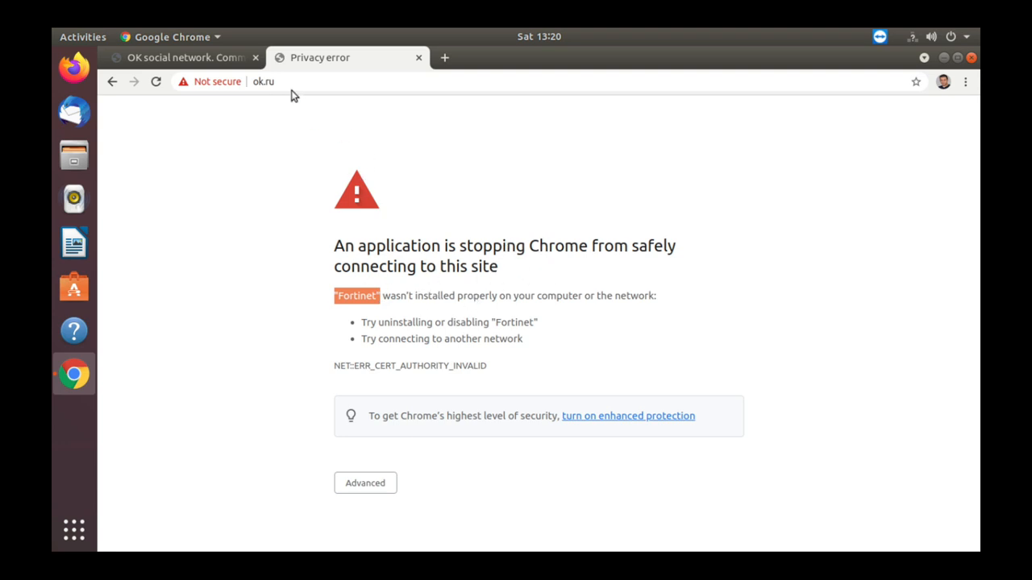
left_click(264, 81)
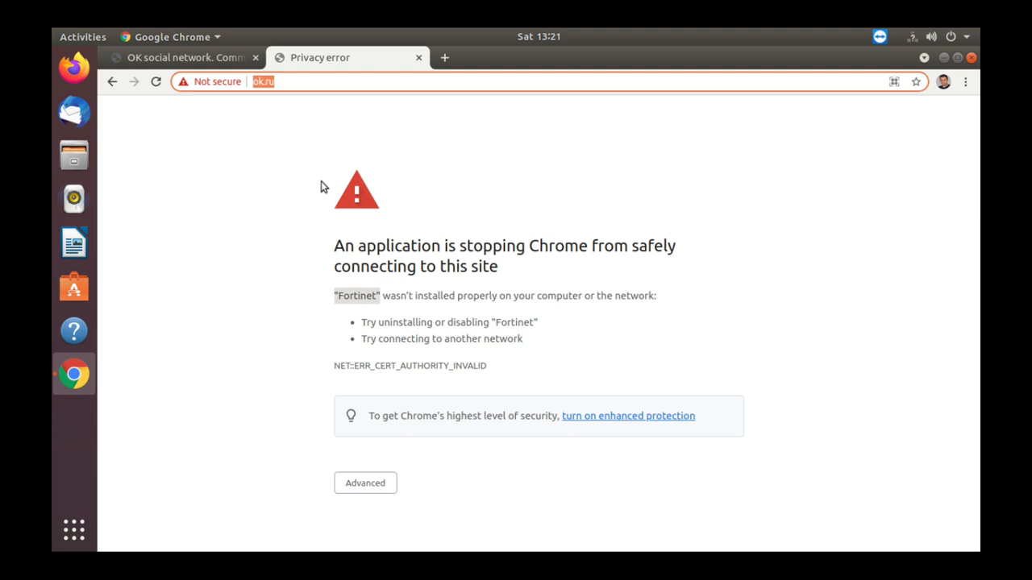
mouse_move(403, 238)
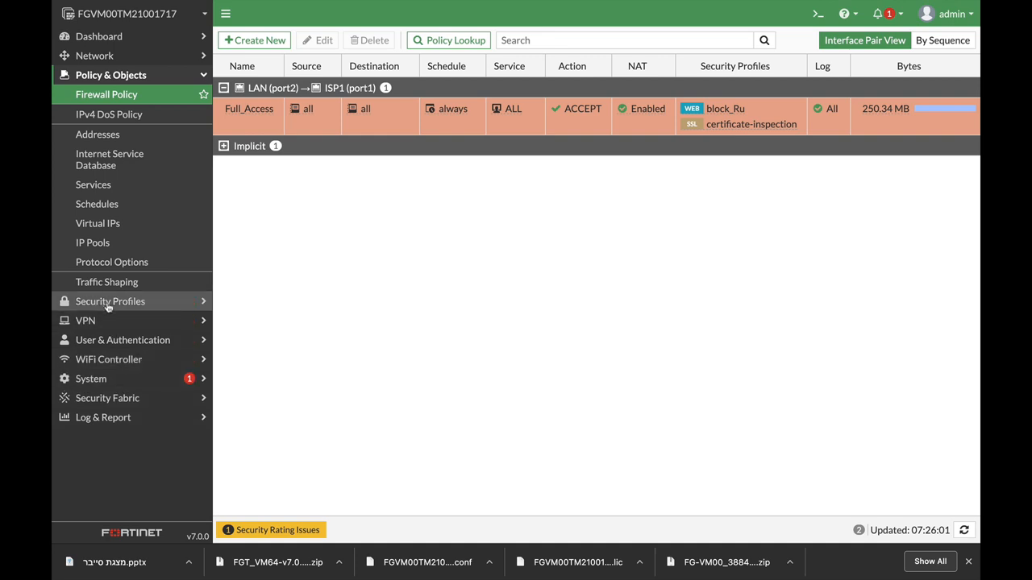
left_click(97, 133)
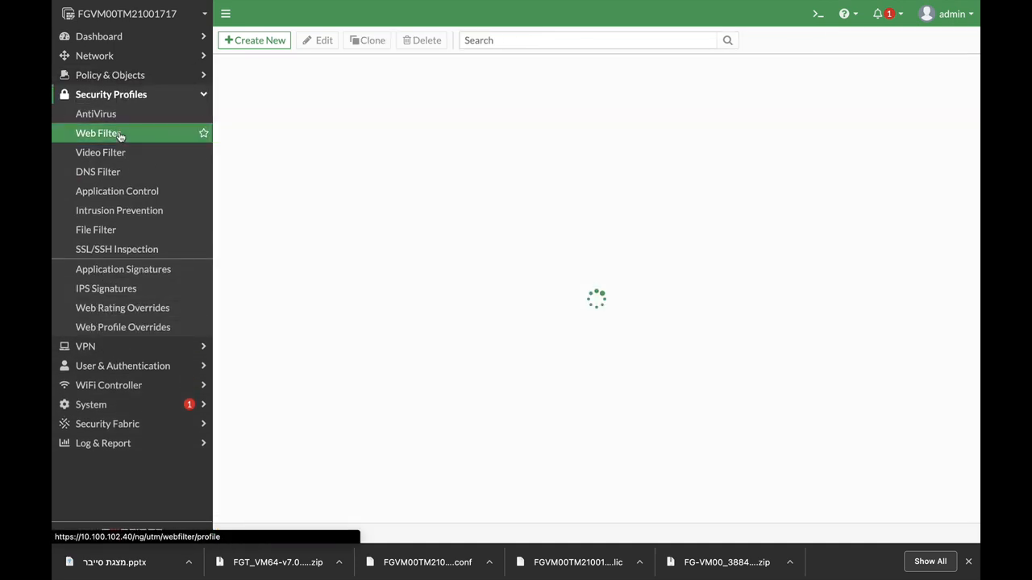
Start a new web filter profile named Block_TLD and scroll to Static URL Filter
left_click(254, 40)
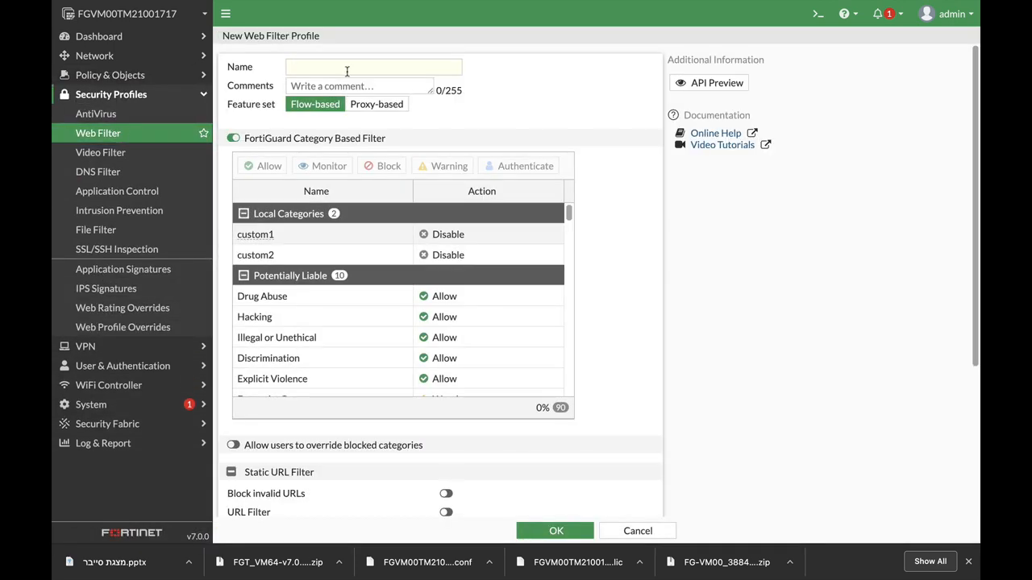
type("Block_TLD")
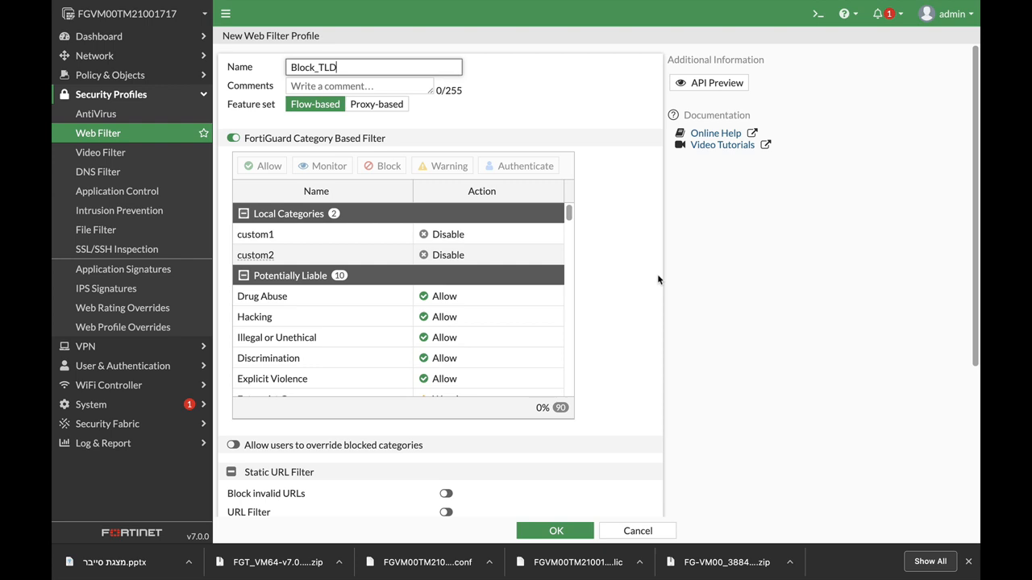
scroll("down", 3)
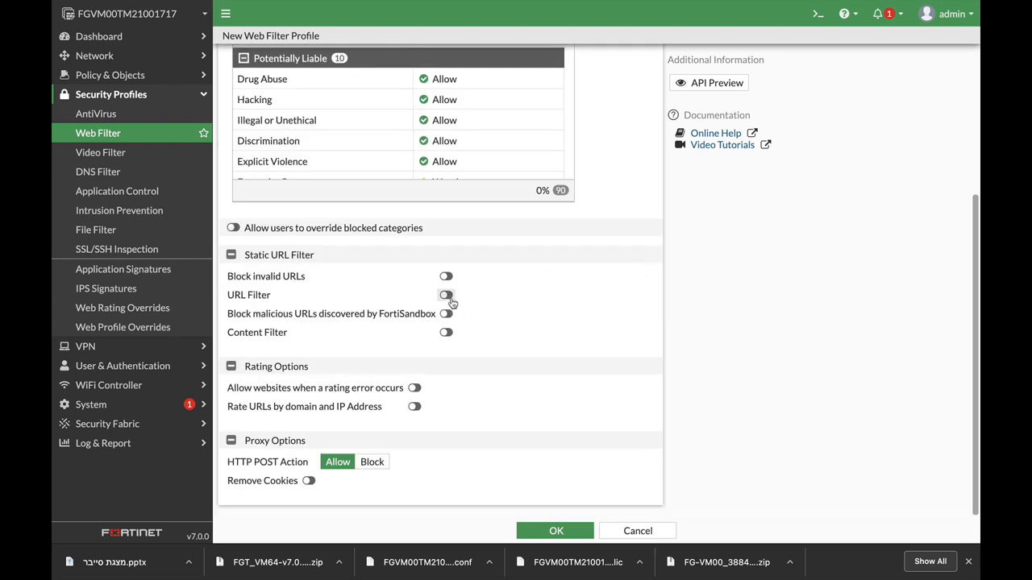
Enable URL filtering and enter the pattern ok\.com|org|ru in a new filter entry
left_click(445, 295)
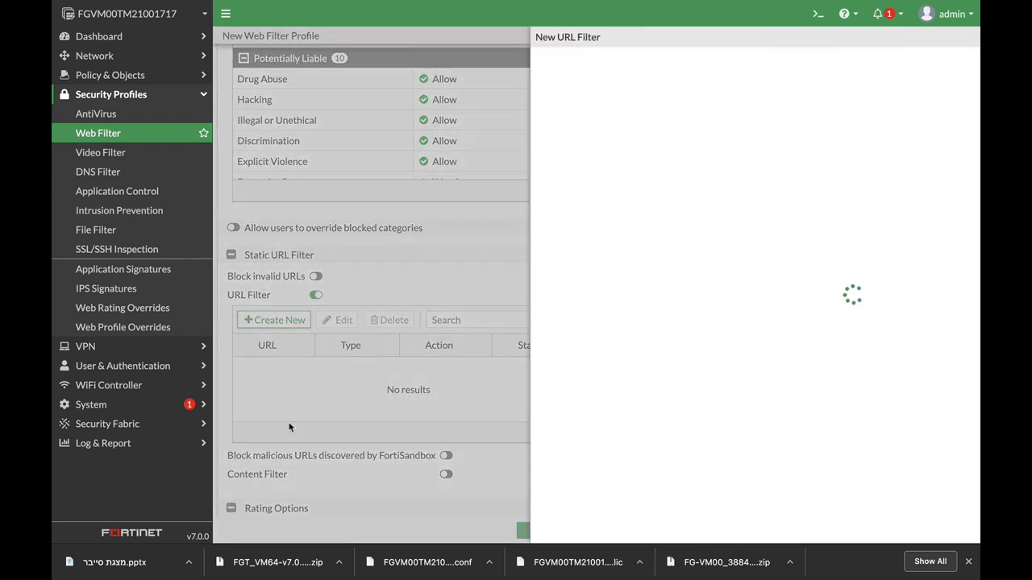
left_click(273, 319)
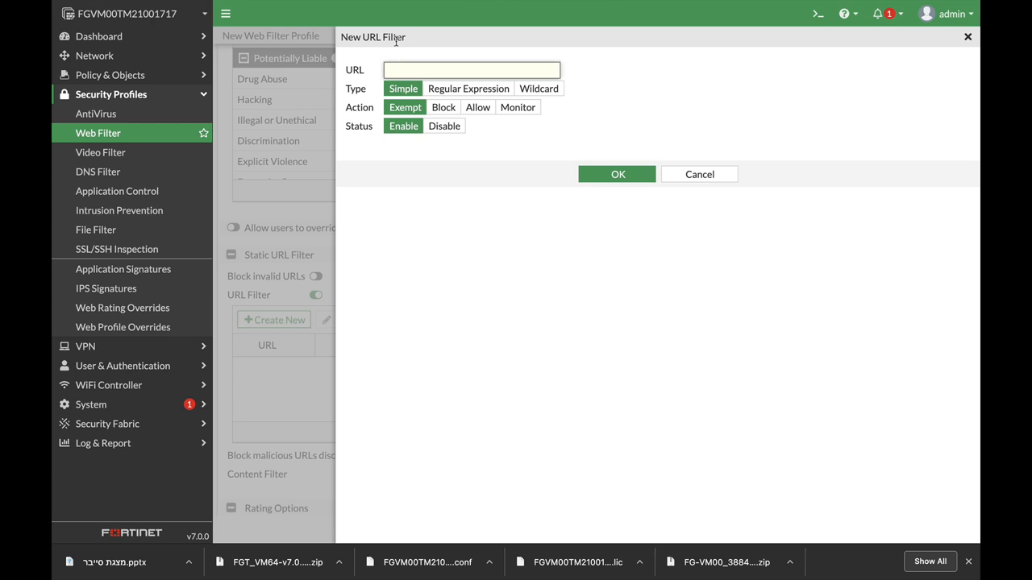
type("gaze")
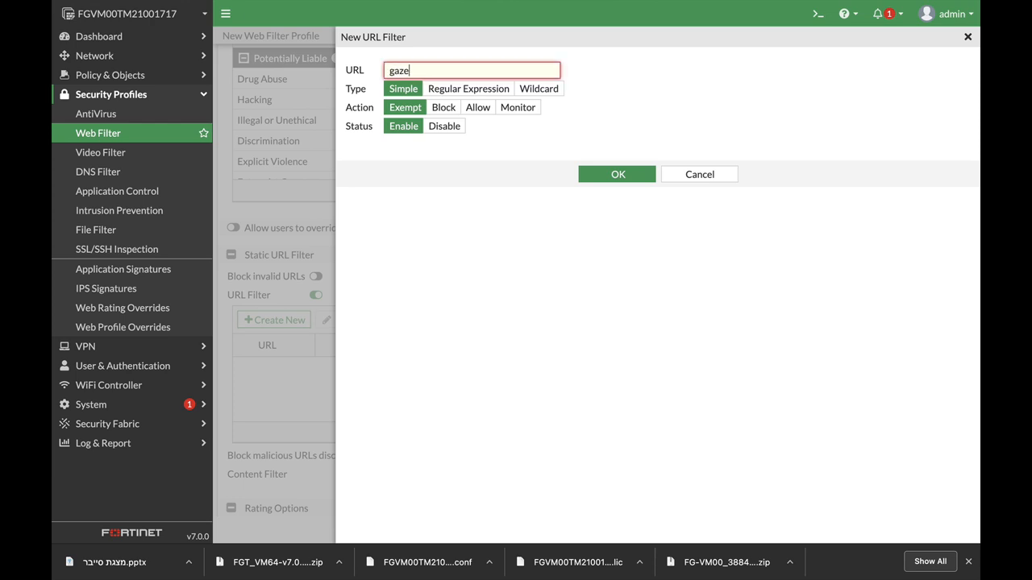
key("BackSpace")
type("o")
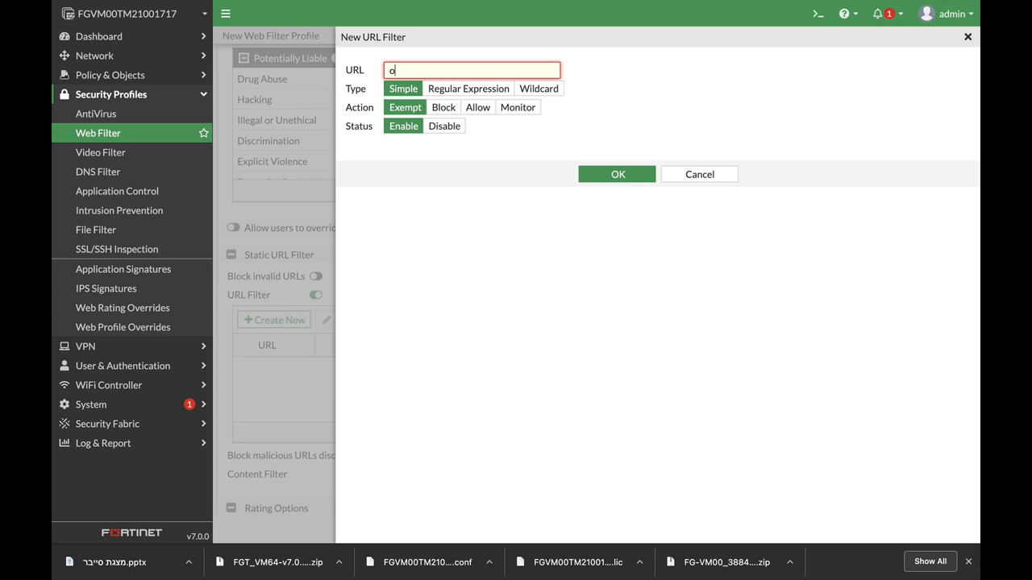
type("k\\")
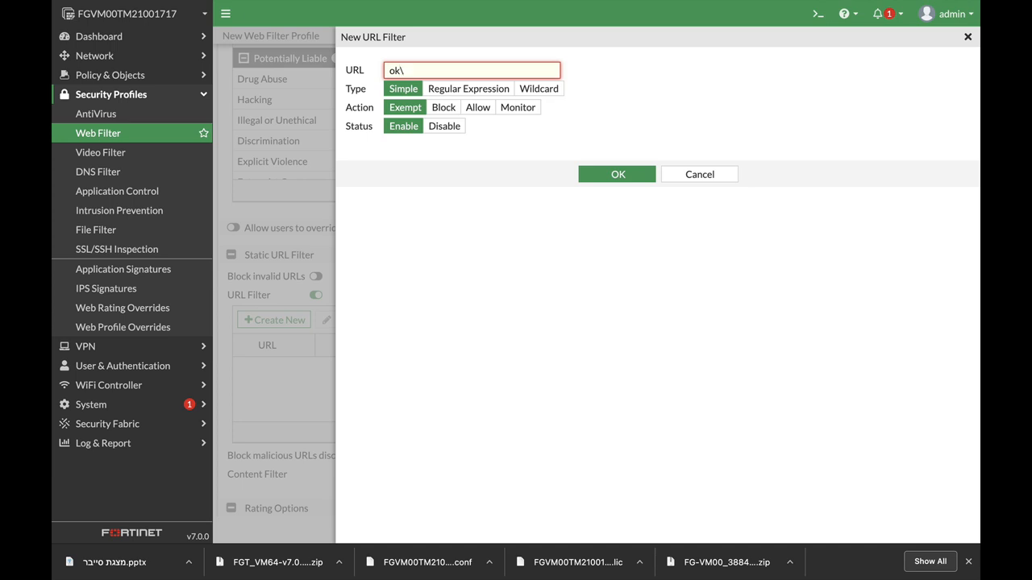
type("co")
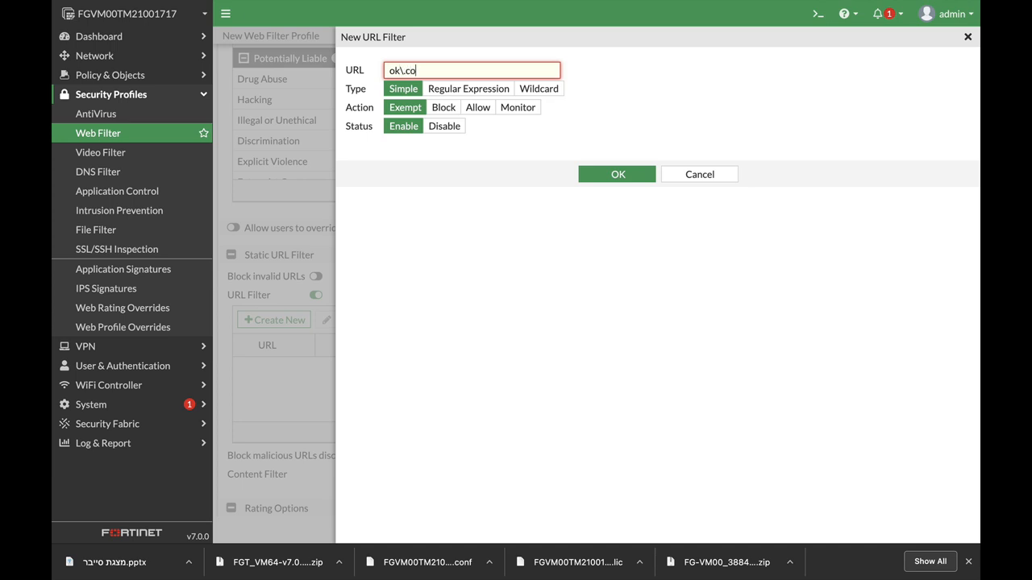
type("m")
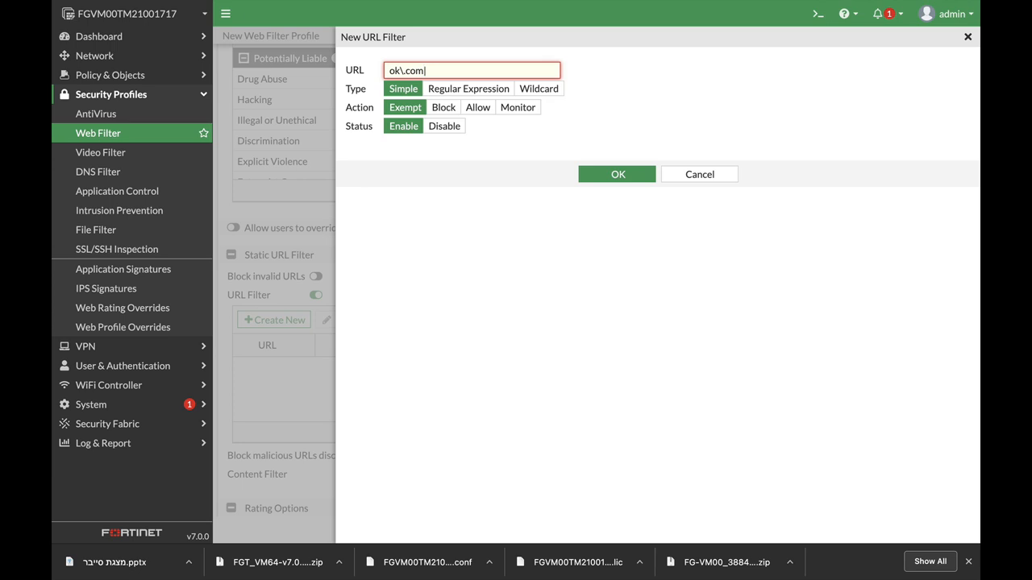
type("|org")
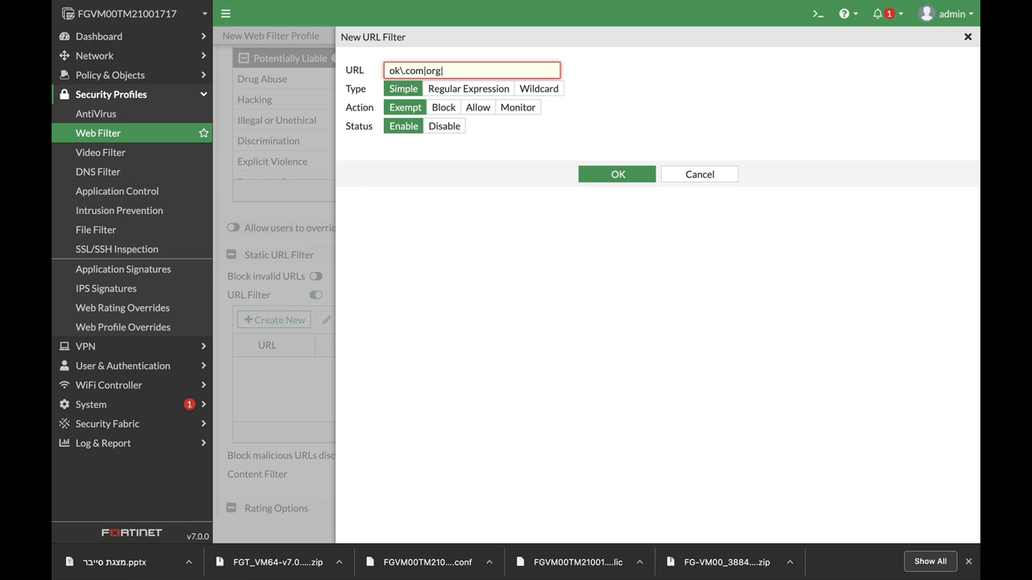
type("ryu")
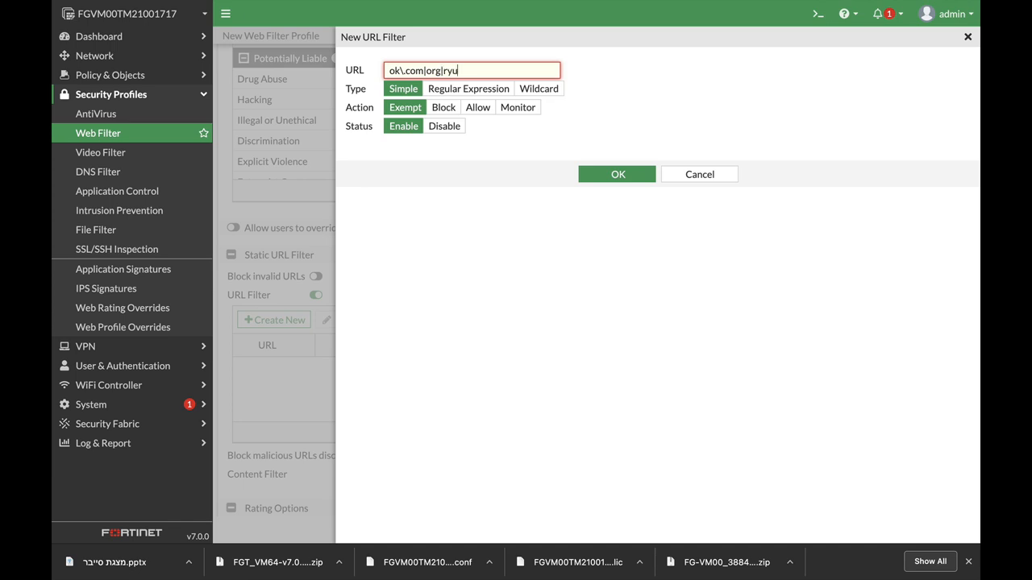
key("Backspace")
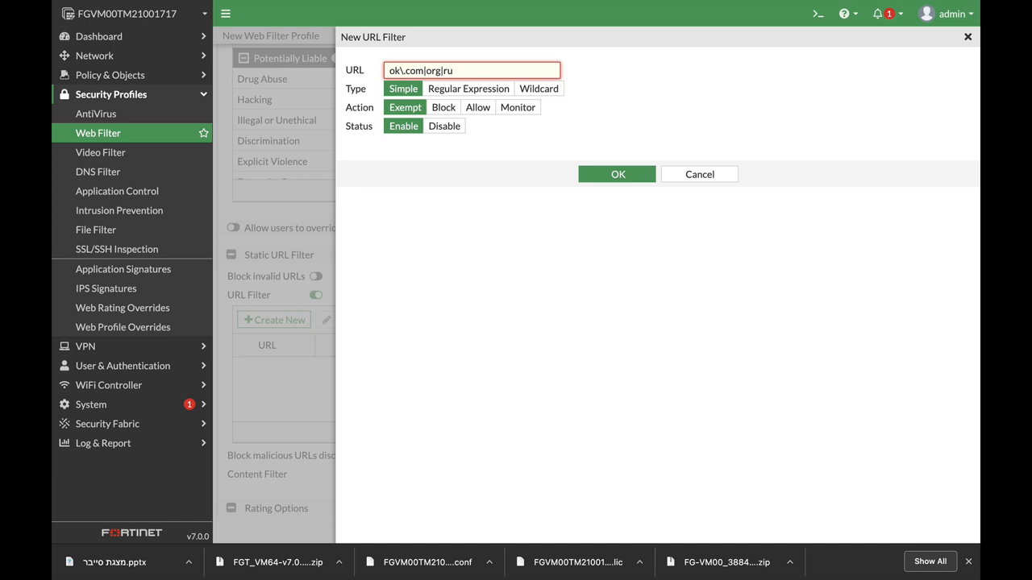
mouse_move(384, 106)
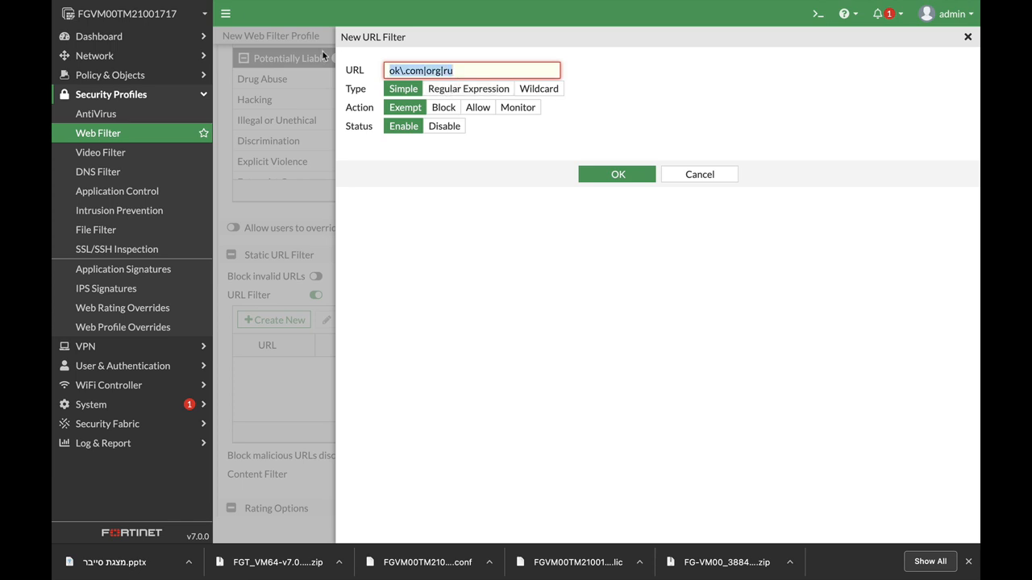
Set the entry's type to Regular Expression and action to Block, and save it
left_click(617, 174)
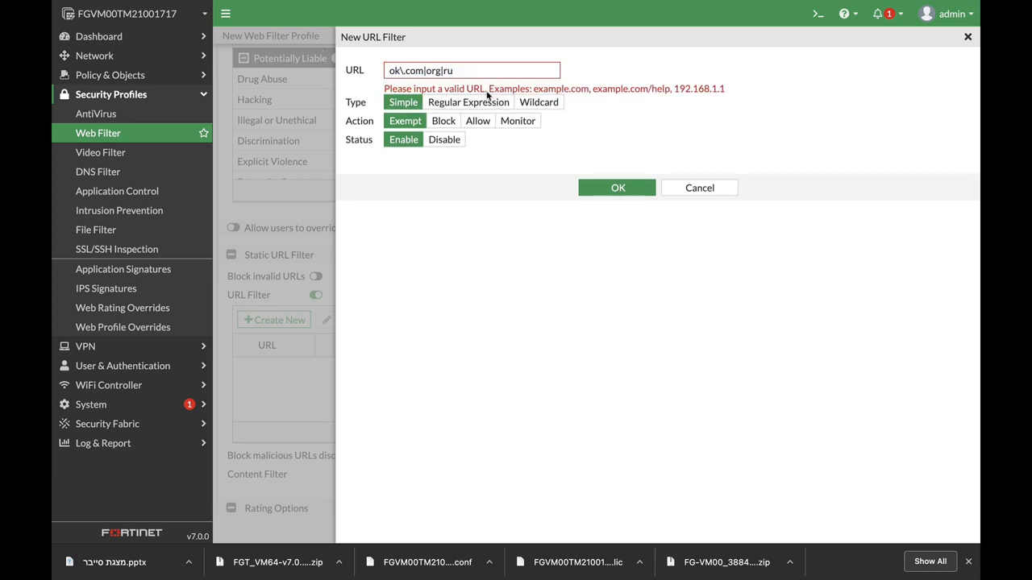
left_click(468, 102)
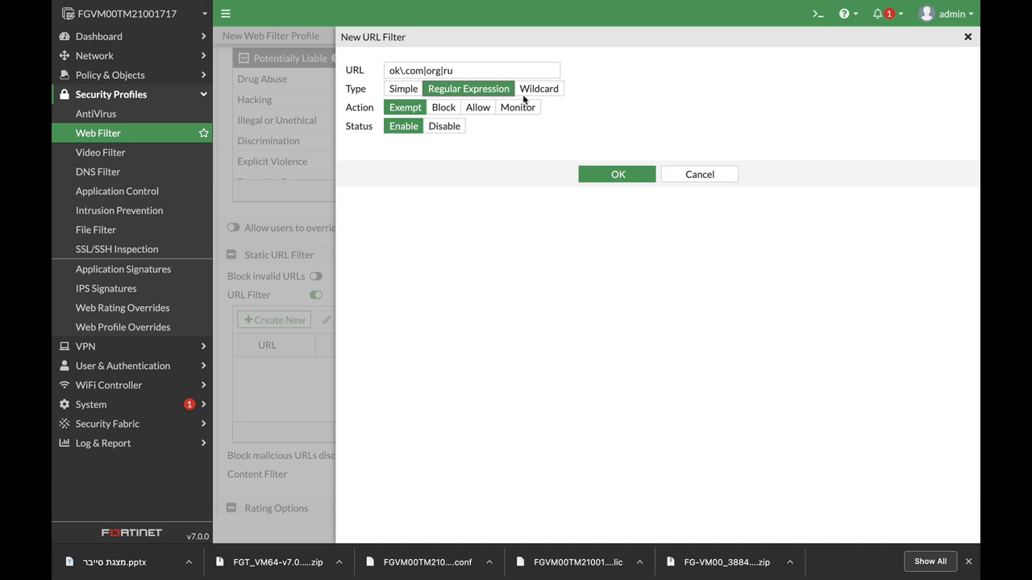
left_click(443, 107)
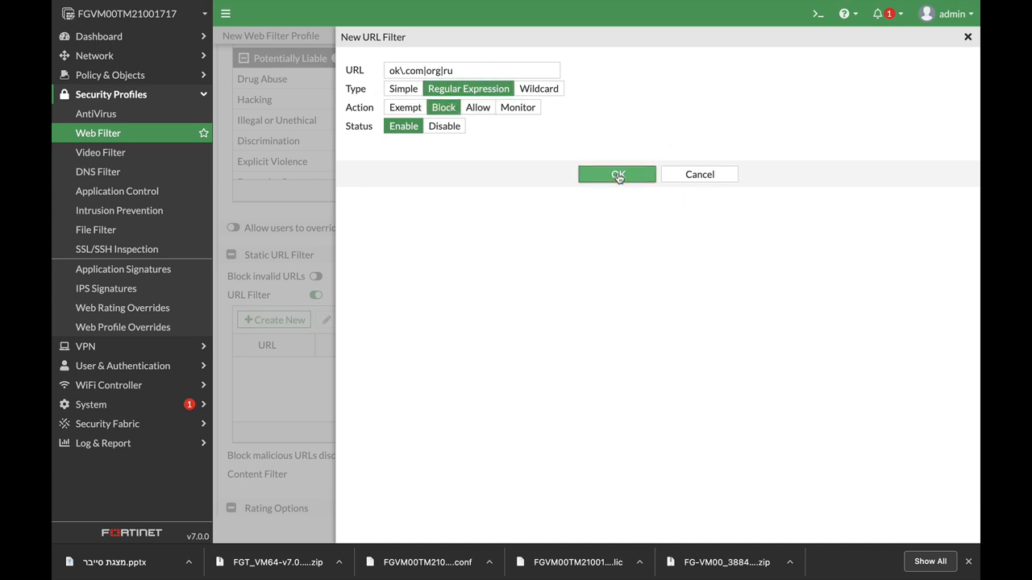
left_click(616, 174)
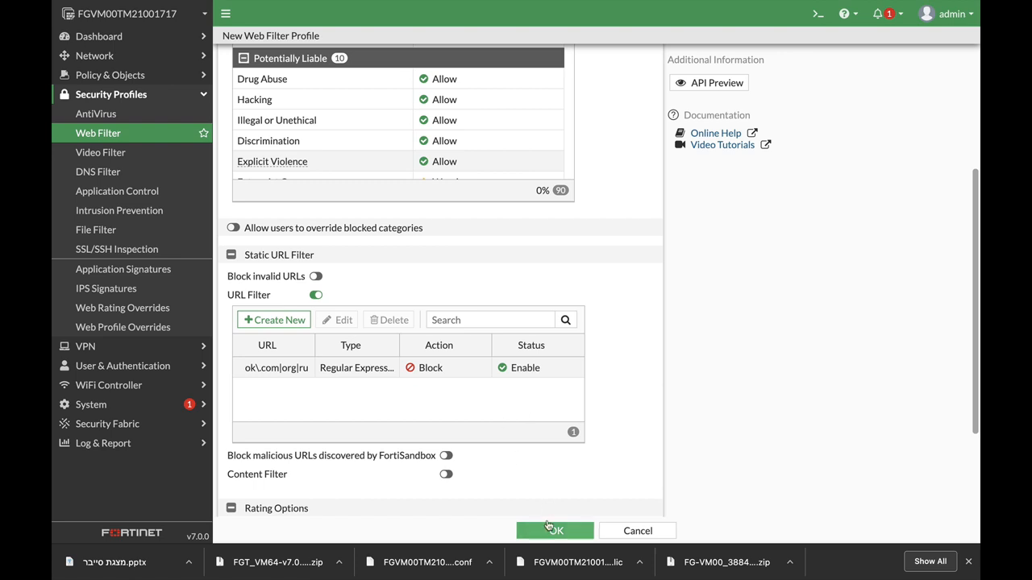
Save Block_TLD and make it the Full_Access policy's web filter, replacing block_Ru
left_click(557, 530)
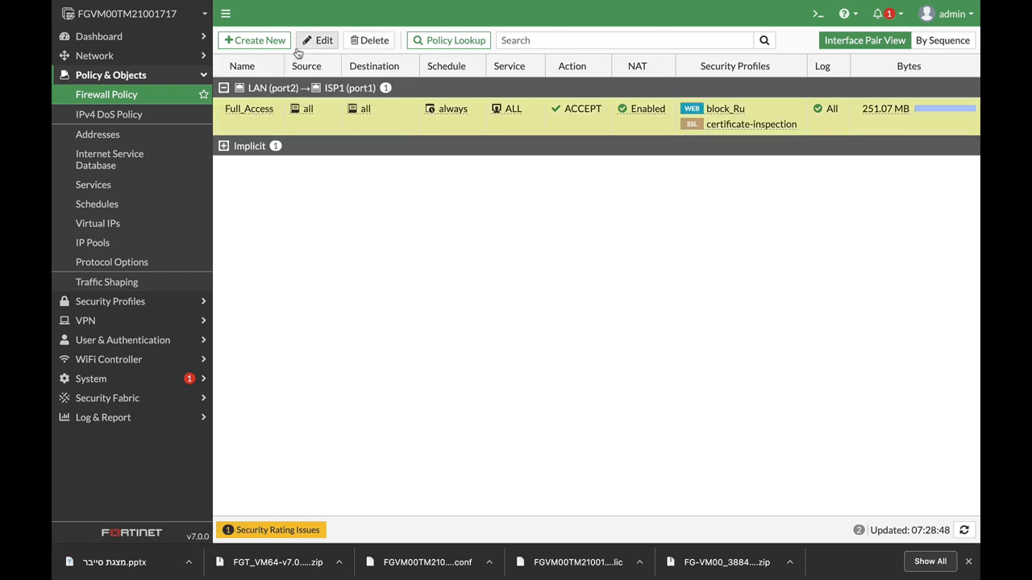
left_click(318, 39)
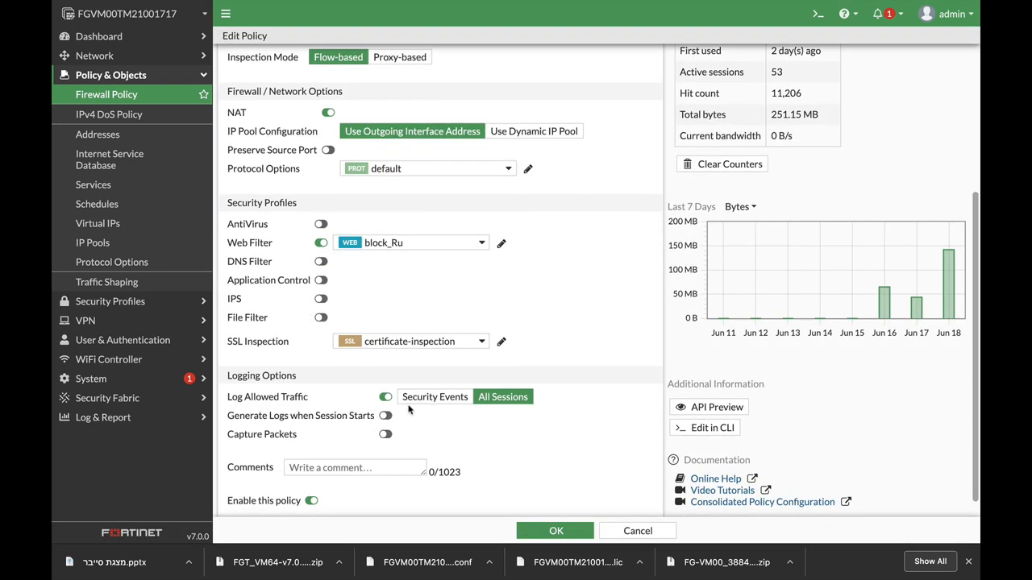
left_click(481, 243)
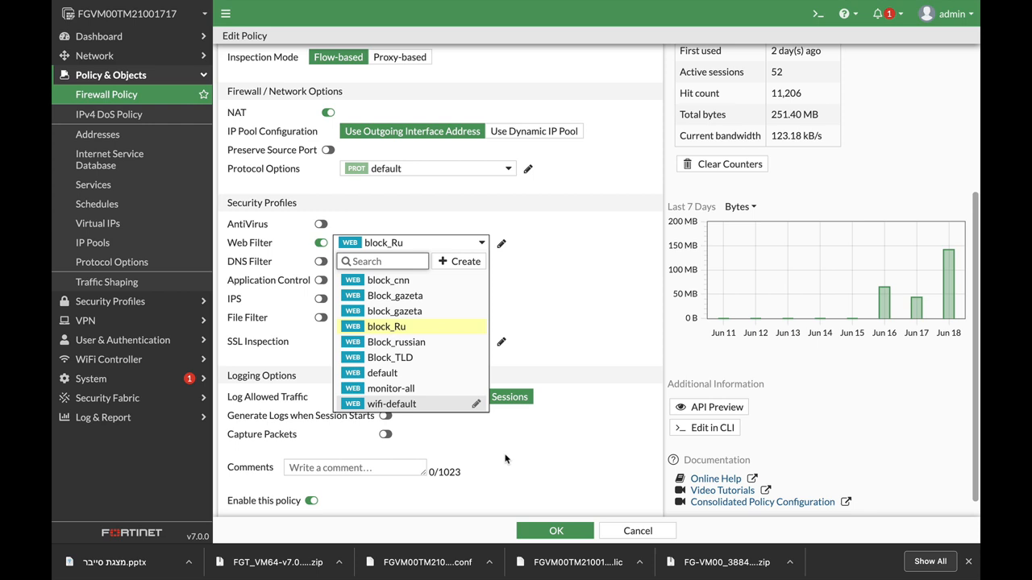
left_click(389, 357)
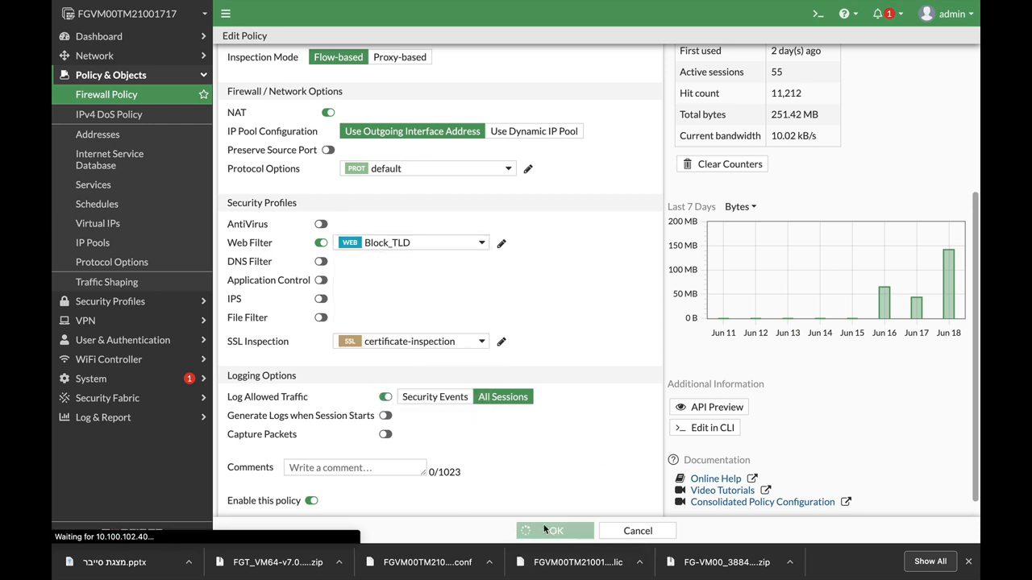
left_click(556, 530)
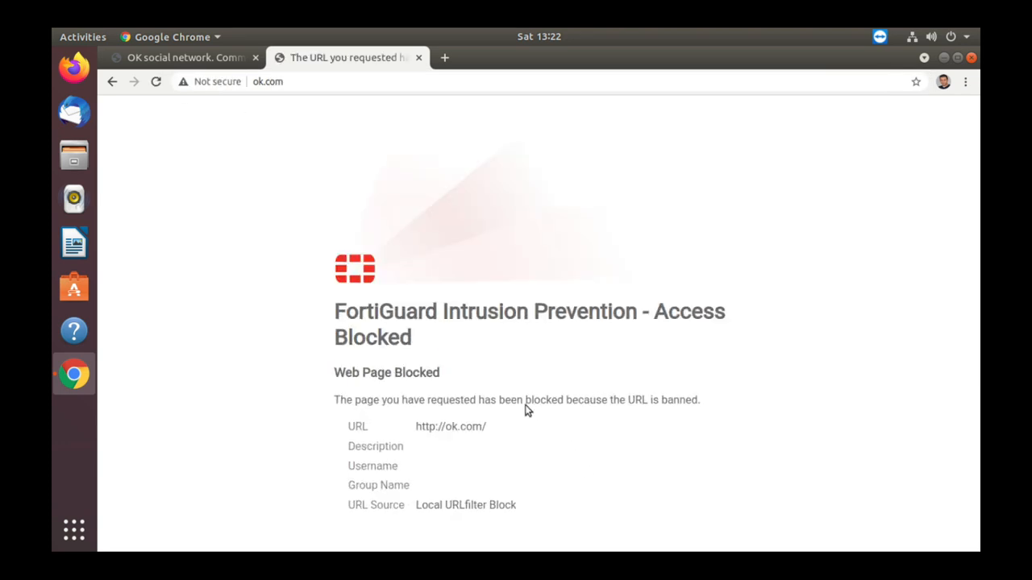
mouse_move(437, 395)
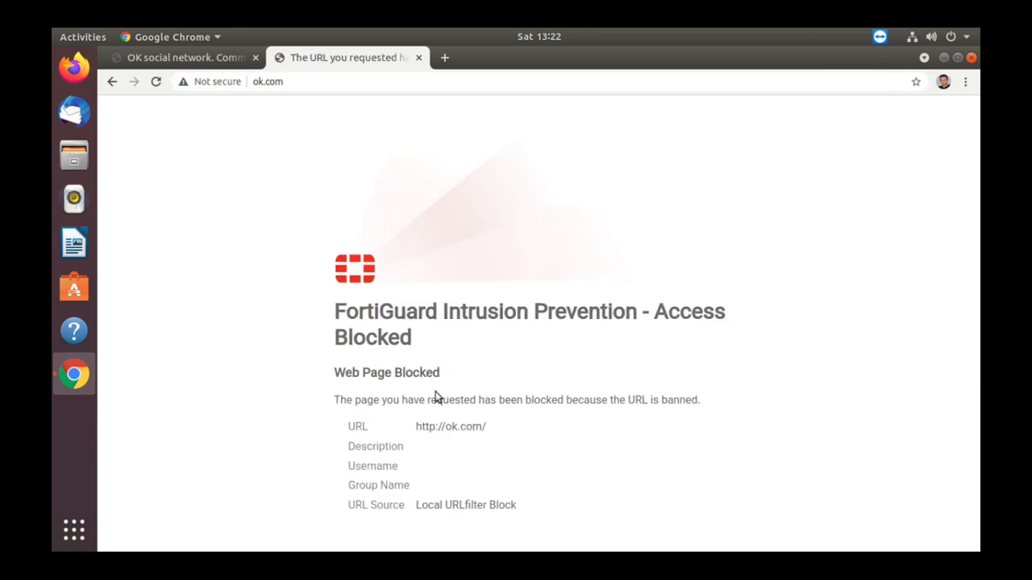
mouse_move(461, 391)
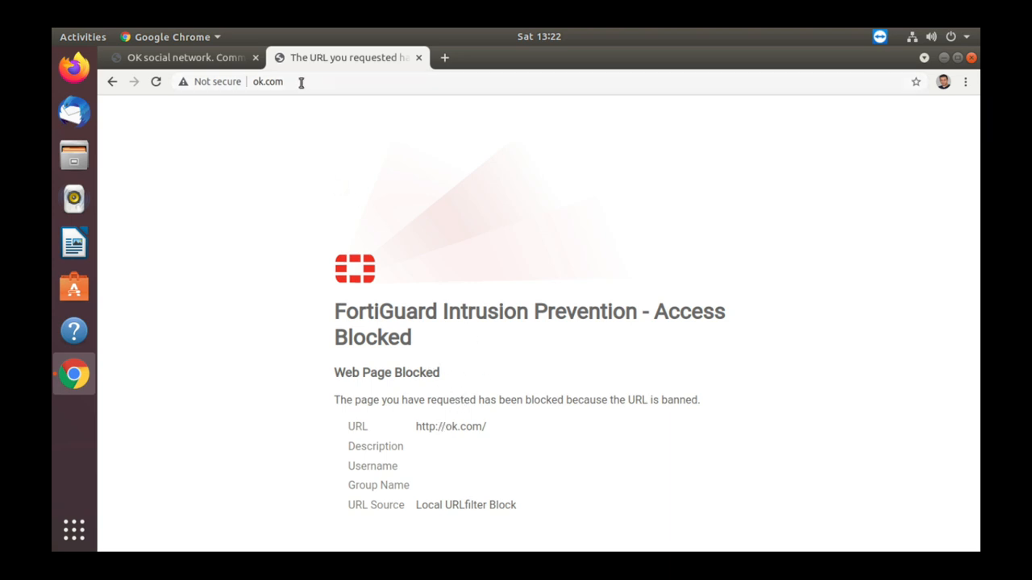
Load ok.ru in Chrome after confirming ok.com is blocked
type("ol.")
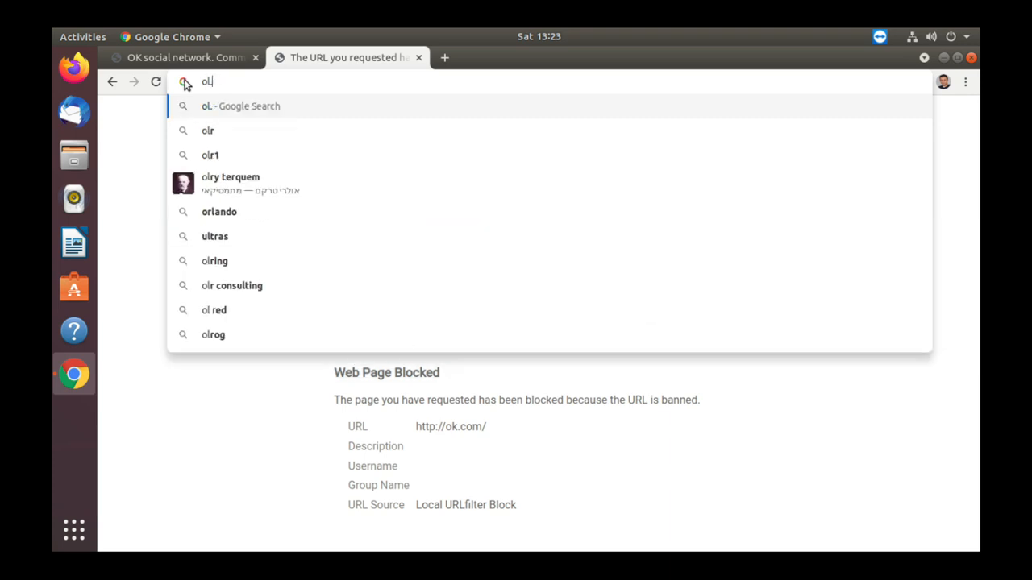
type("ok.ru")
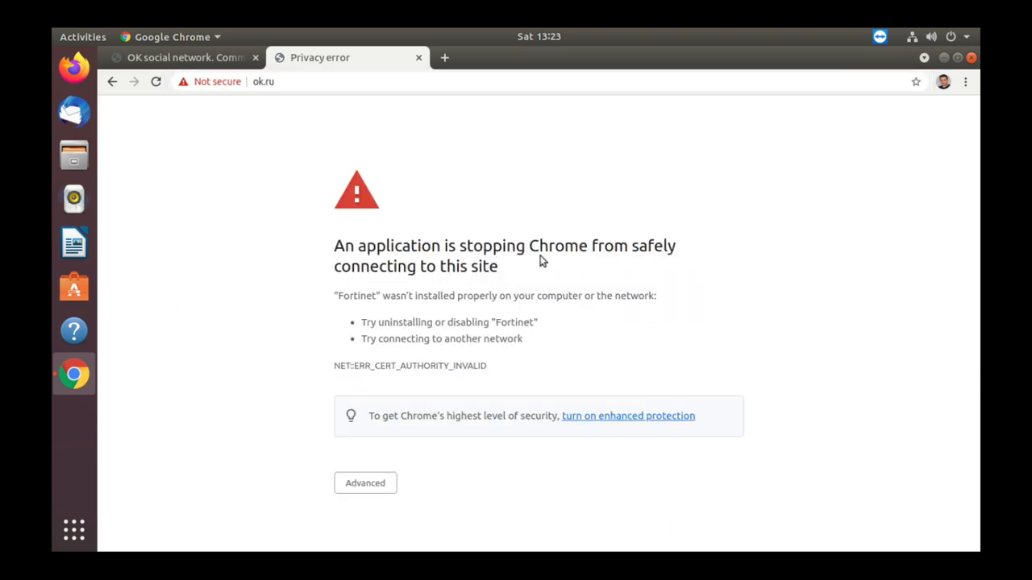
mouse_move(522, 267)
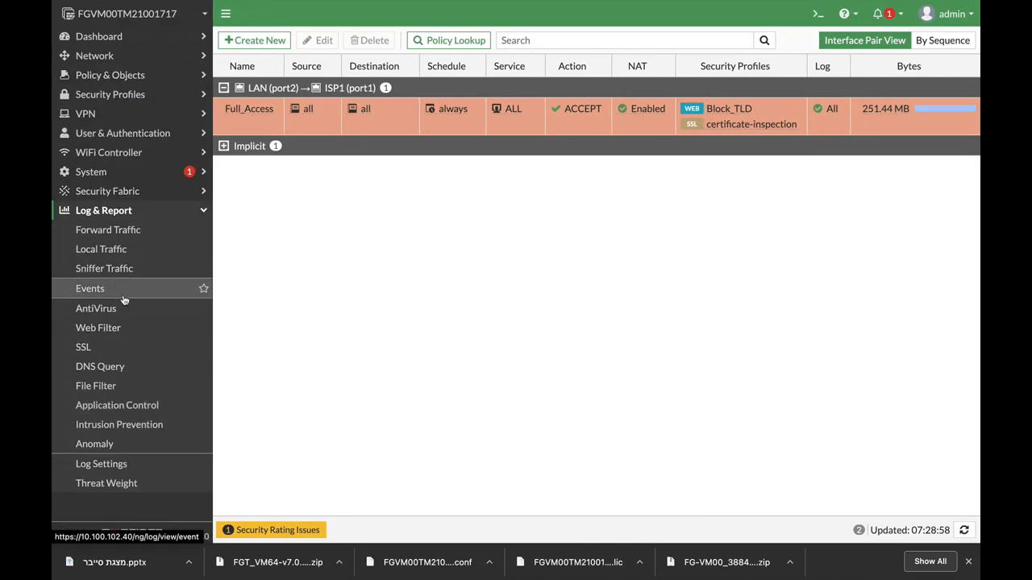
left_click(98, 328)
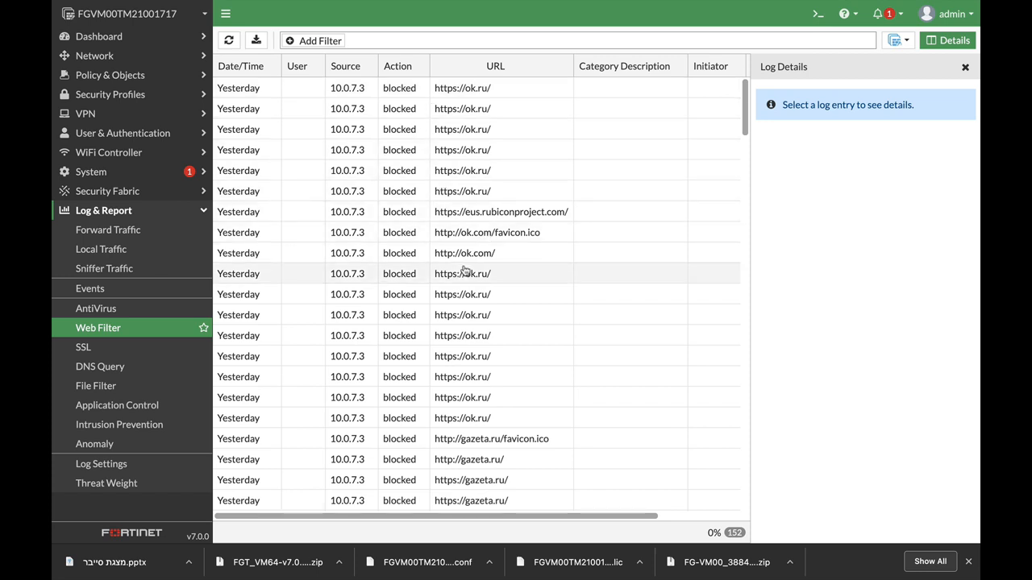
mouse_move(392, 258)
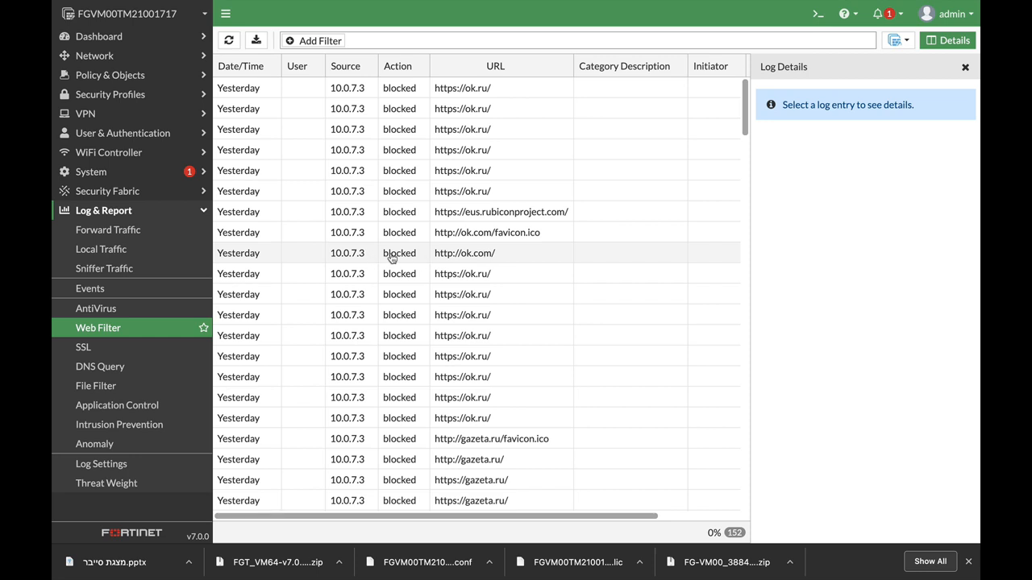
left_click(400, 252)
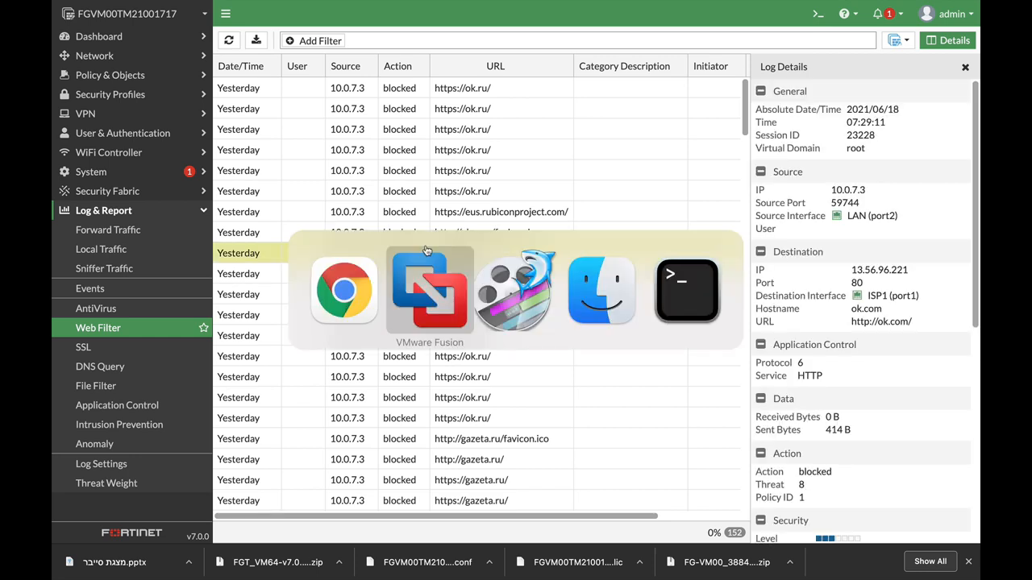
mouse_move(343, 290)
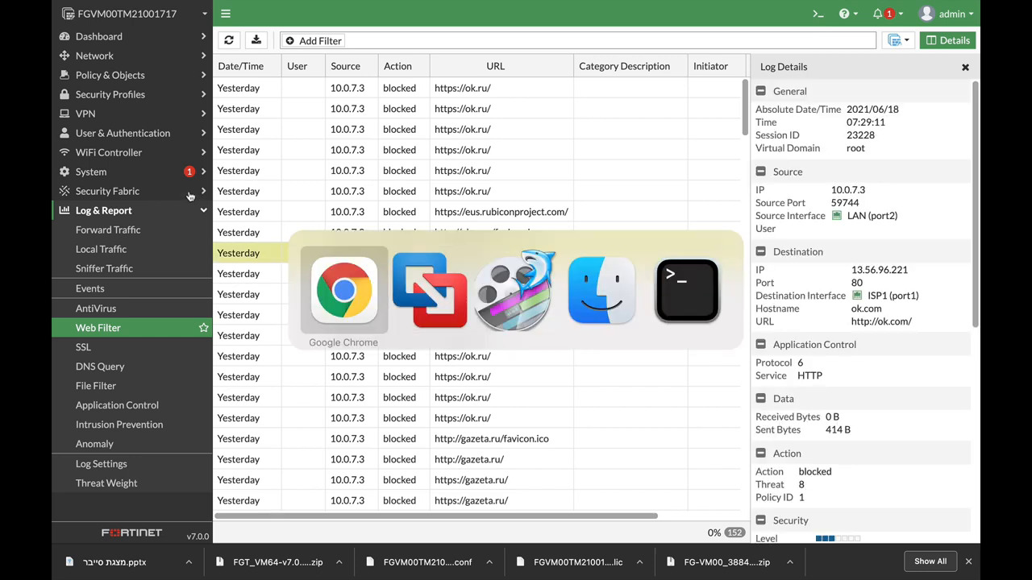